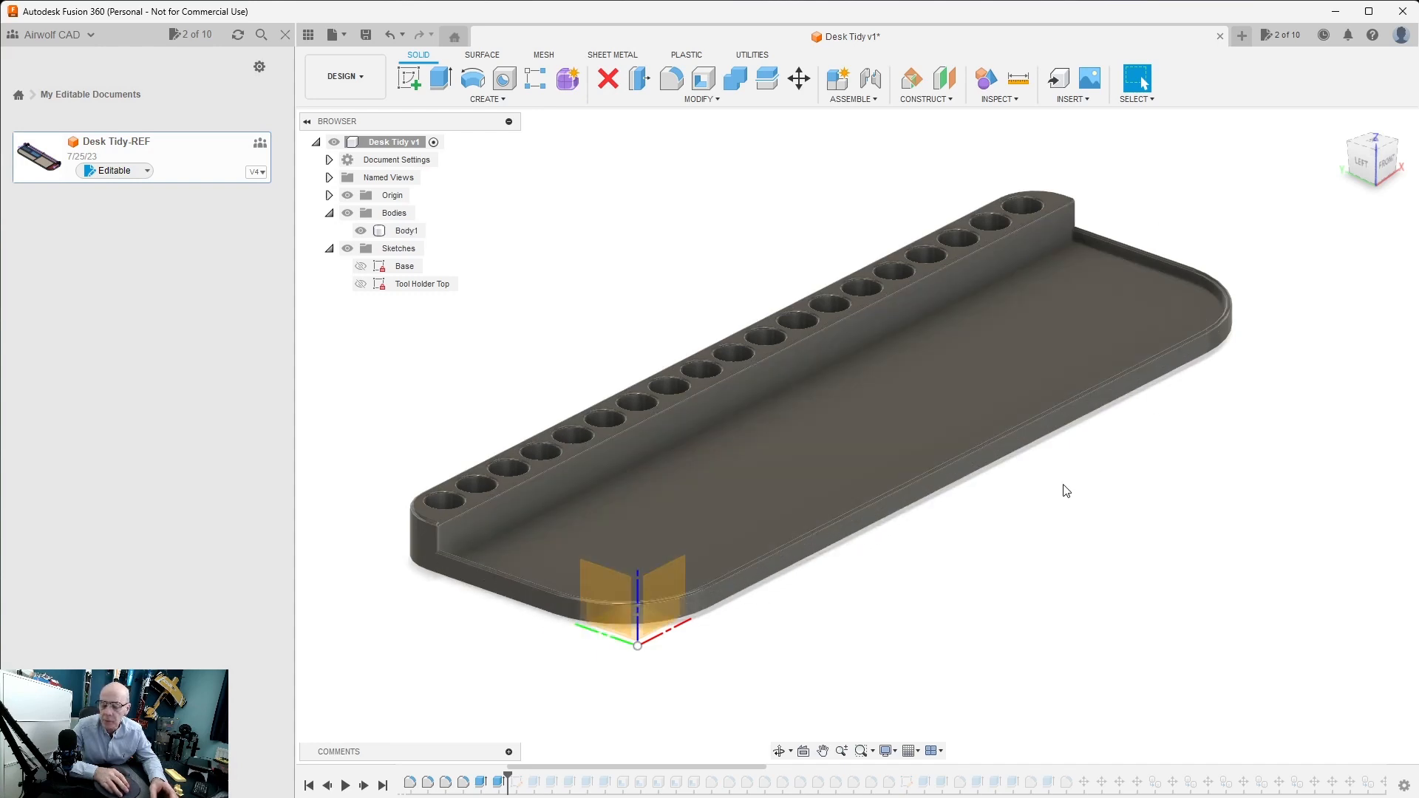
{"action": "mouse_move", "coordinate": [660, 704]}
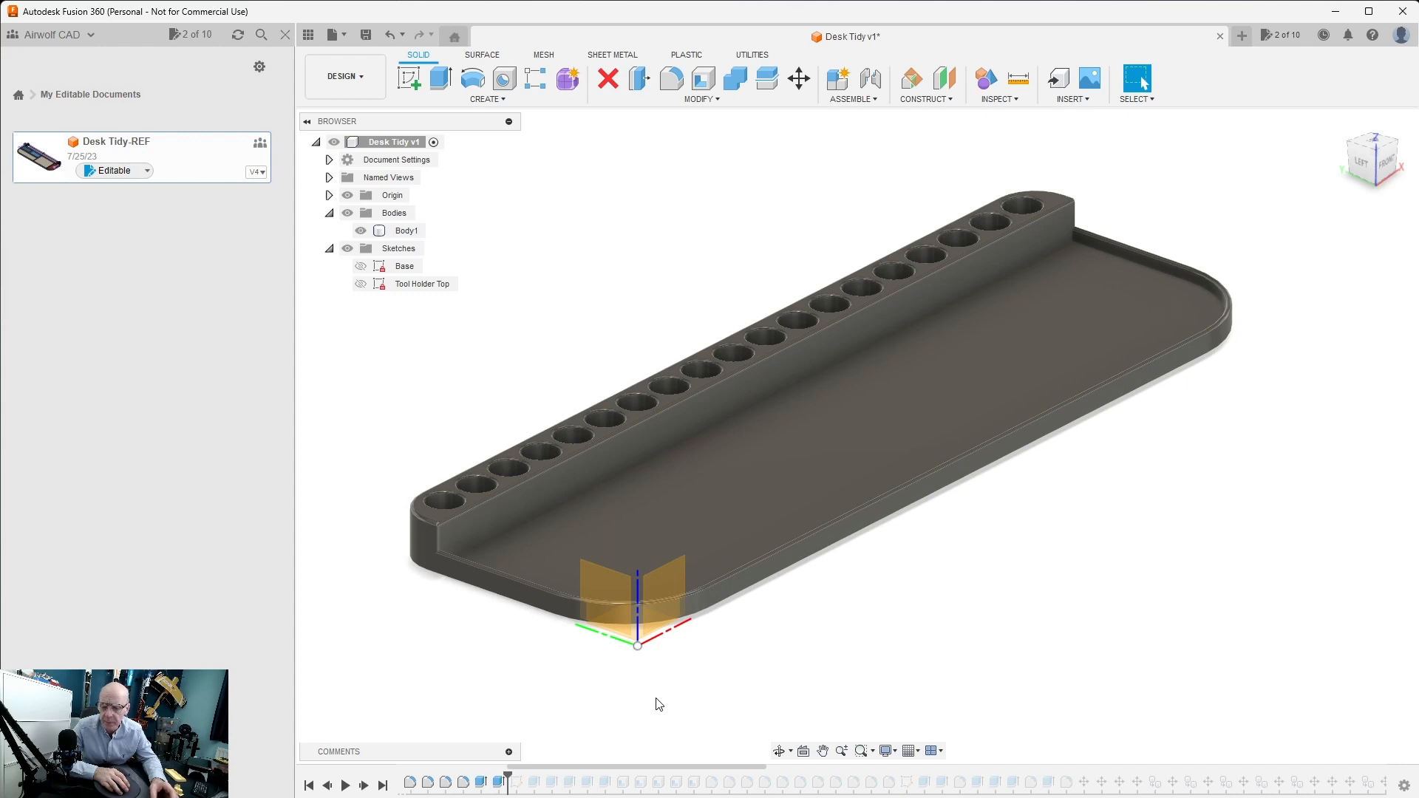
{"action": "mouse_move", "coordinate": [536, 711]}
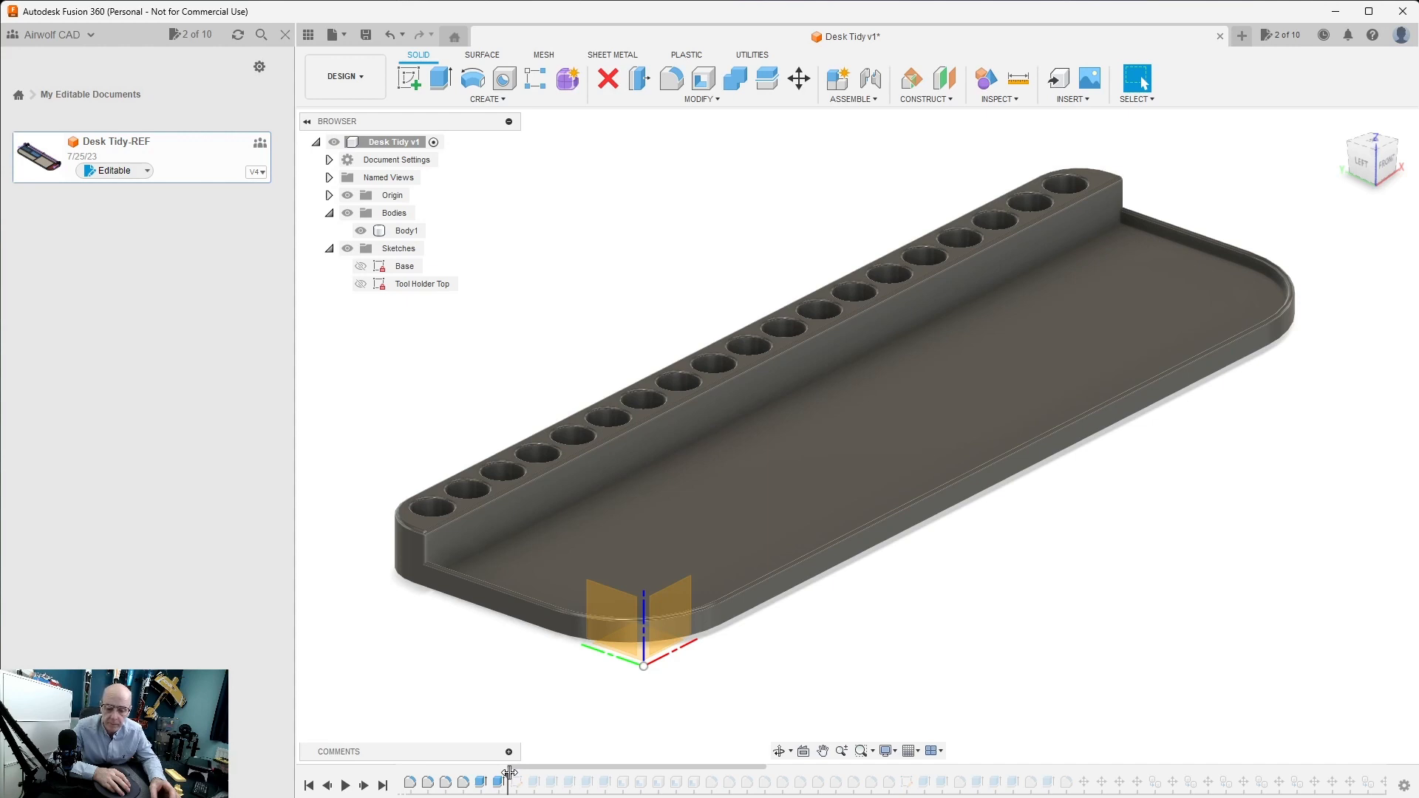
{"action": "mouse_move", "coordinate": [520, 779]}
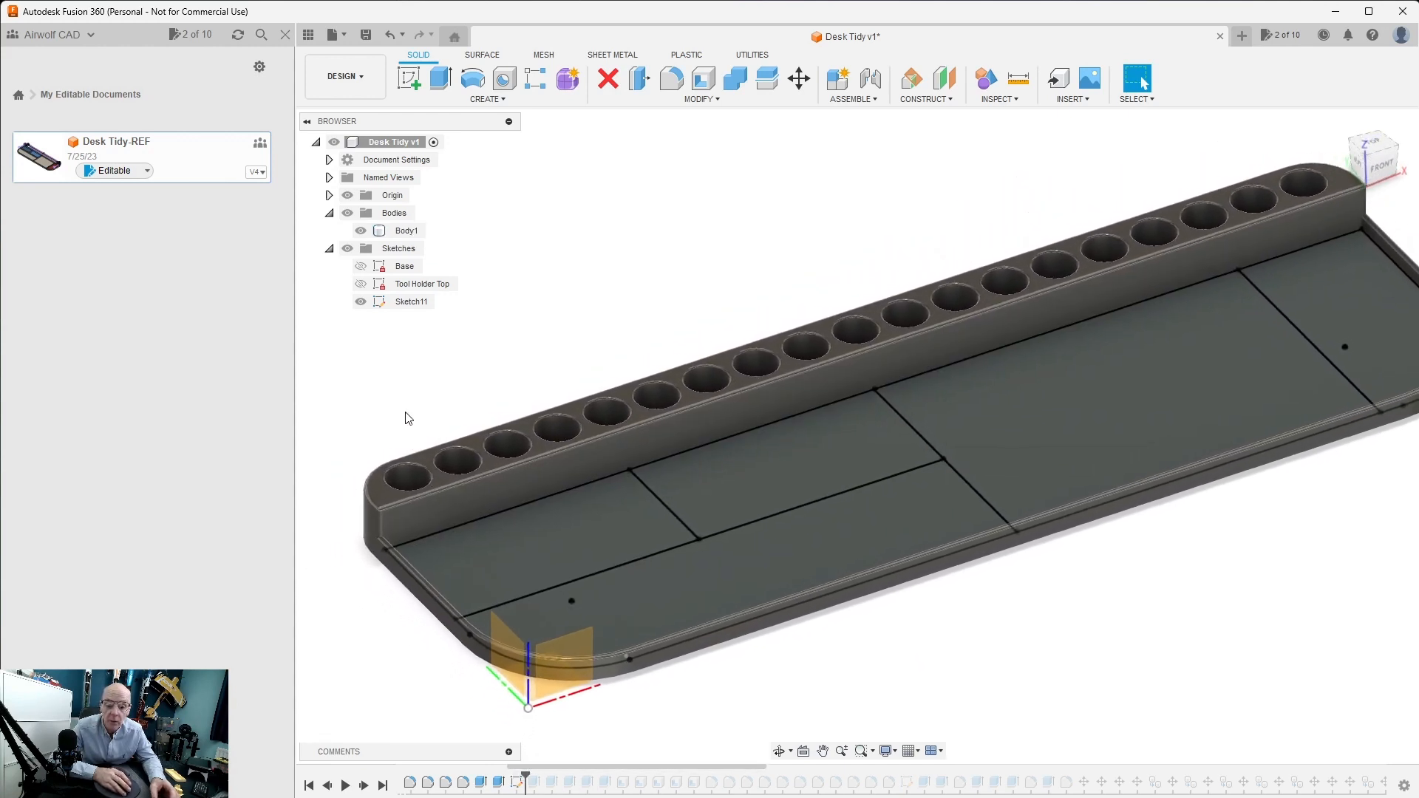
- Hide Body1 and extrude the Sketch11 tray profiles as new bodies Body2–Body6
{"action": "left_click", "coordinate": [409, 302]}
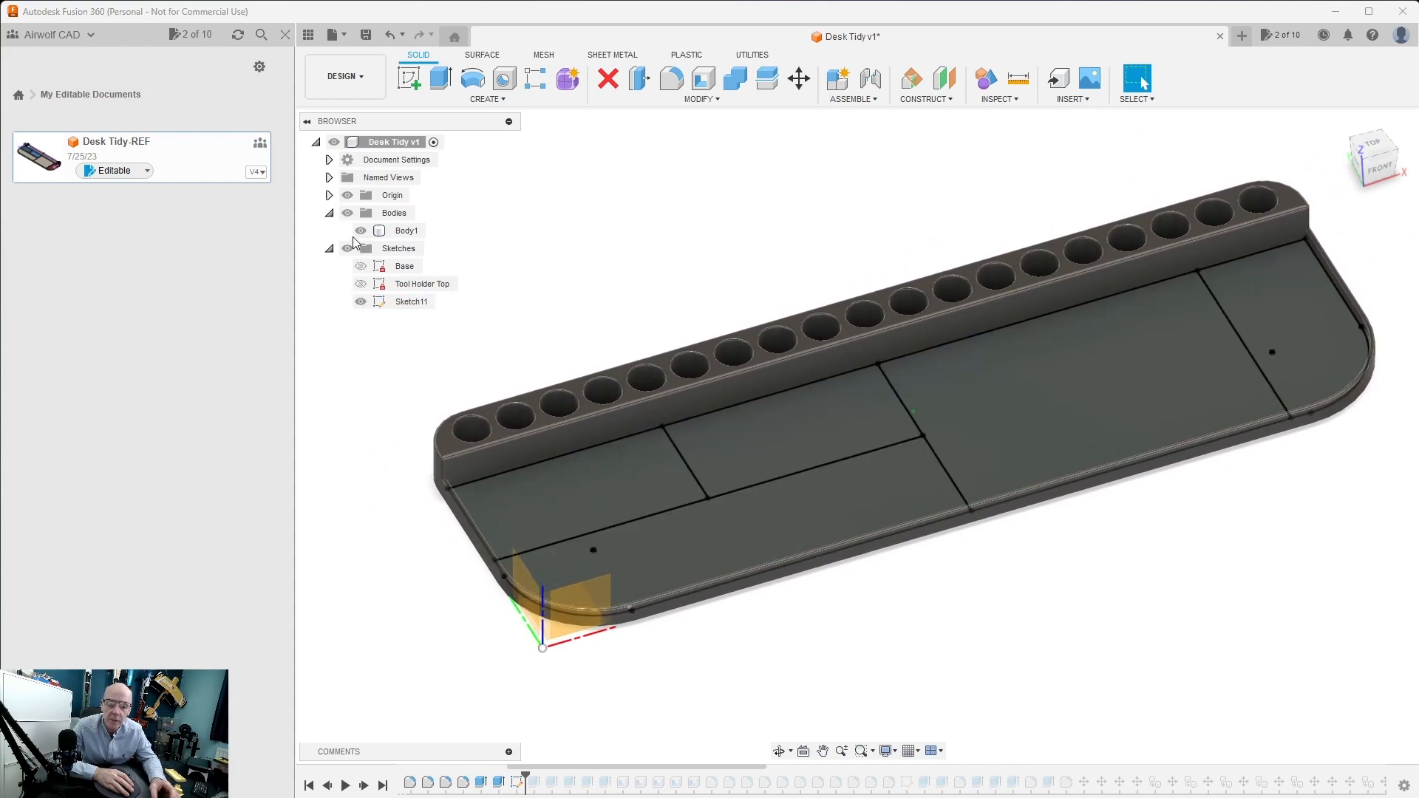
{"action": "left_click", "coordinate": [360, 231]}
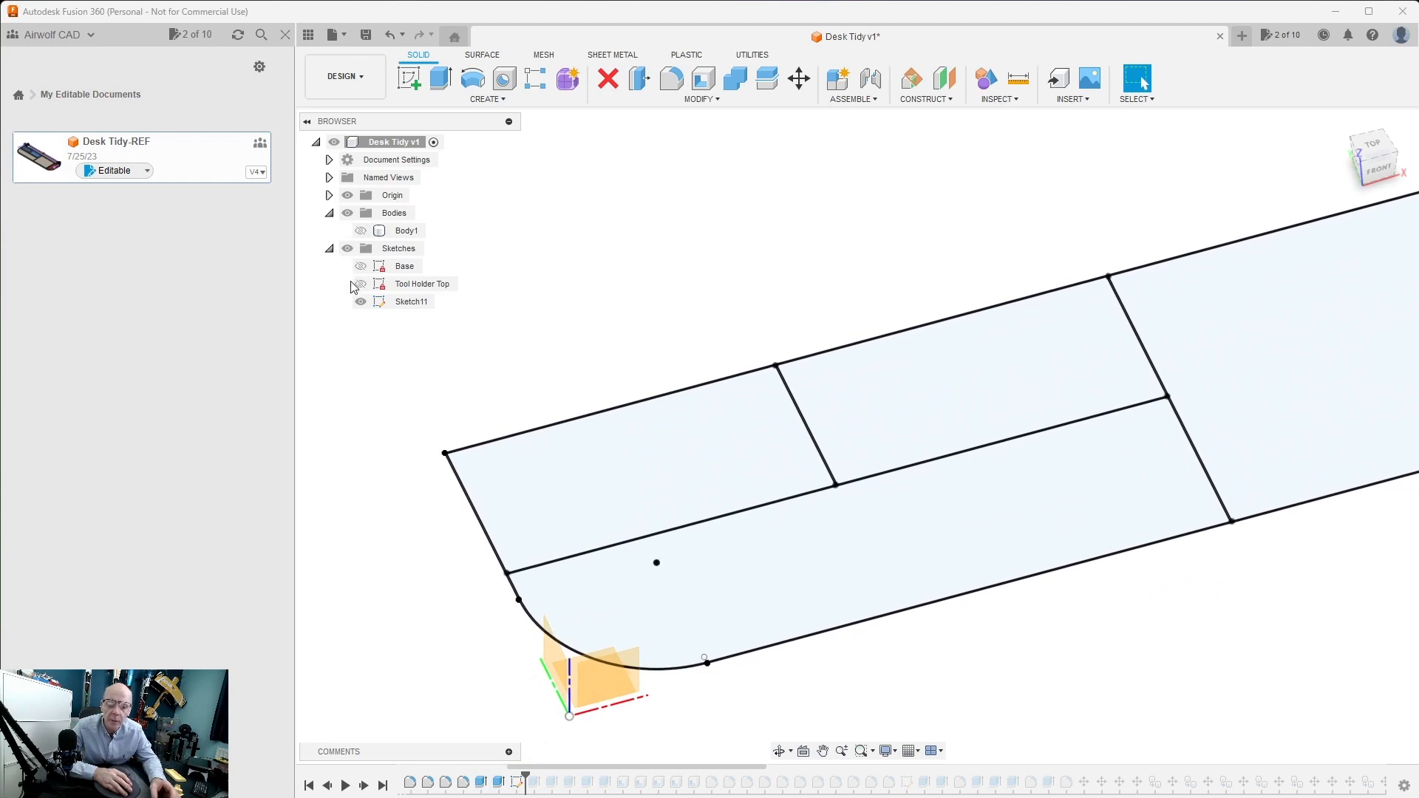
{"action": "left_click", "coordinate": [411, 302]}
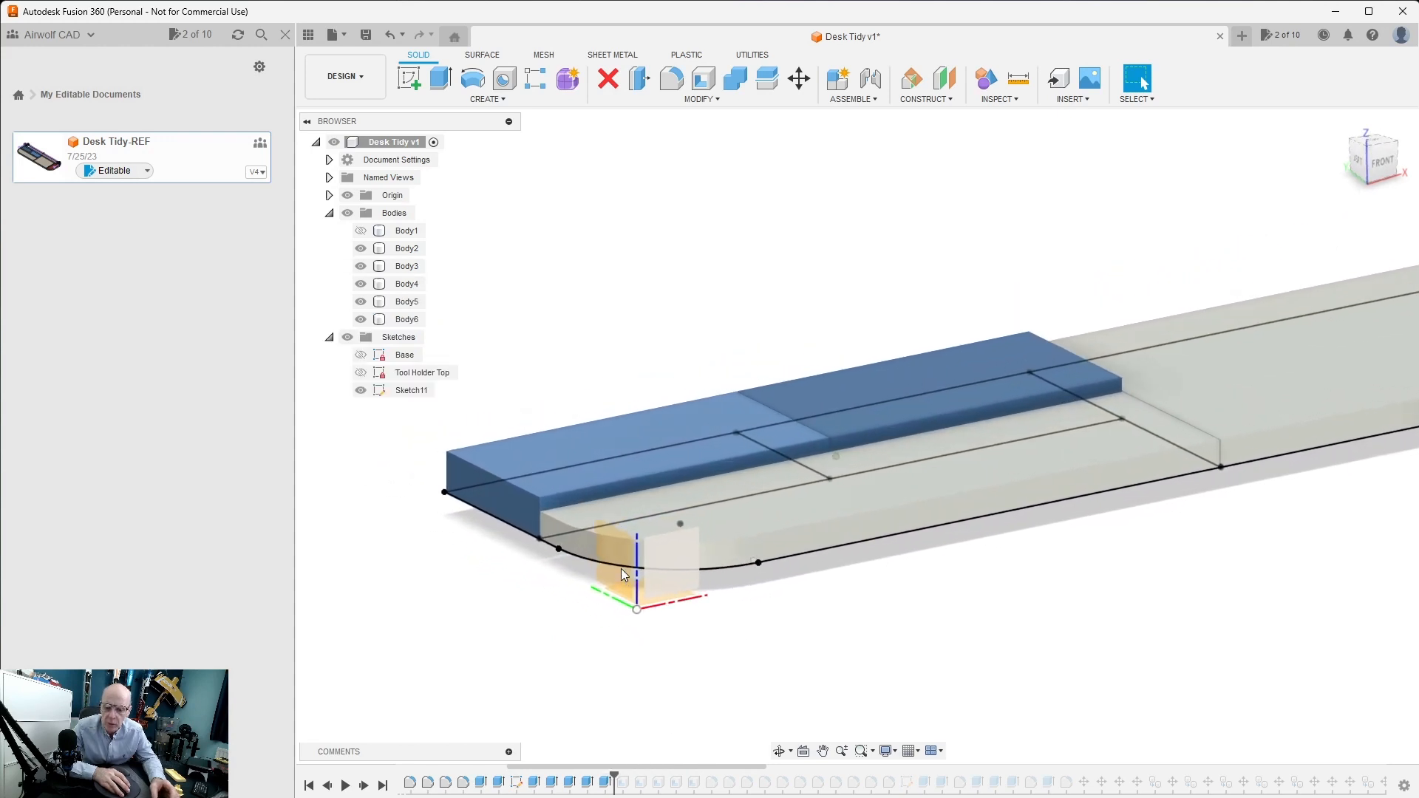
- Advance the timeline past the Shell feature on the front blue block
{"action": "left_click", "coordinate": [879, 427]}
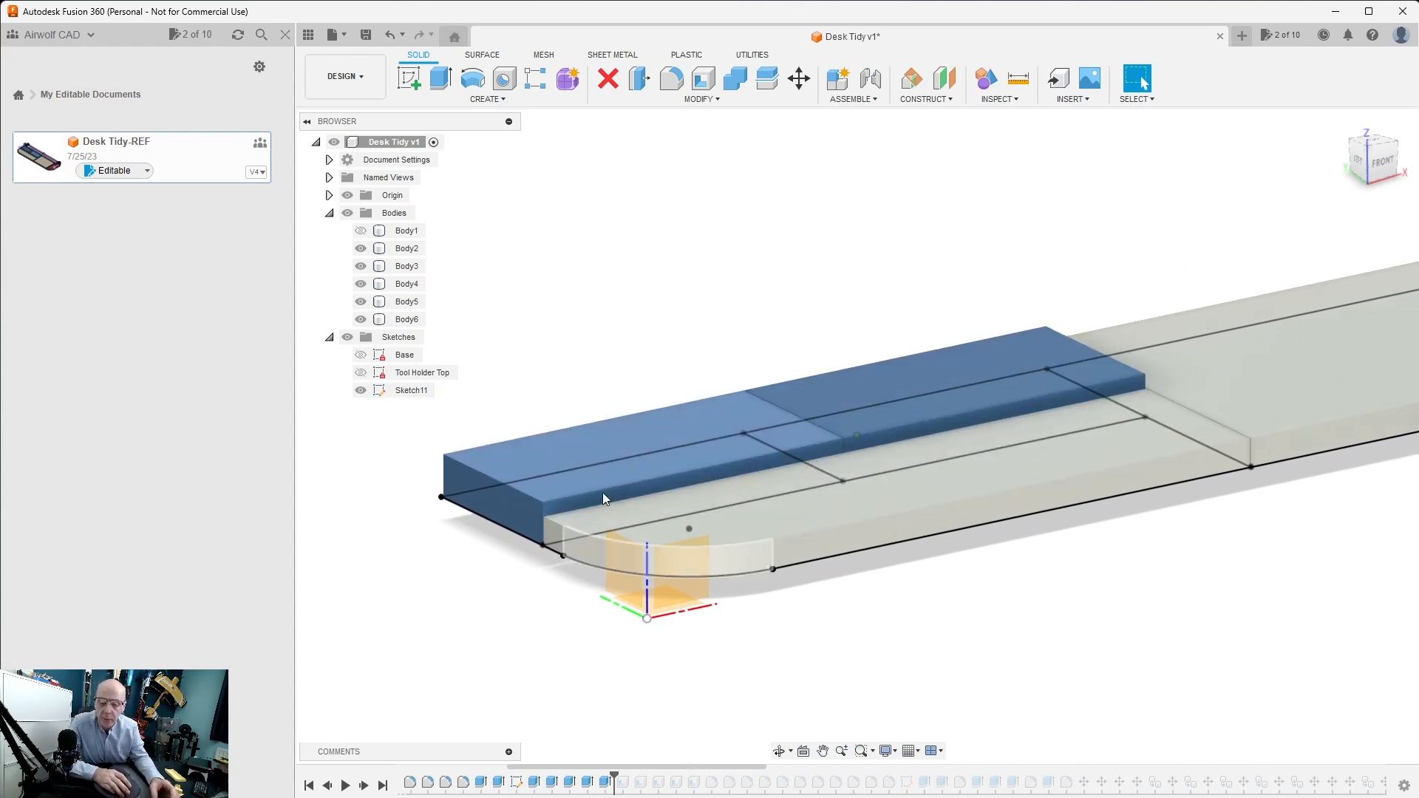
{"action": "mouse_move", "coordinate": [704, 80]}
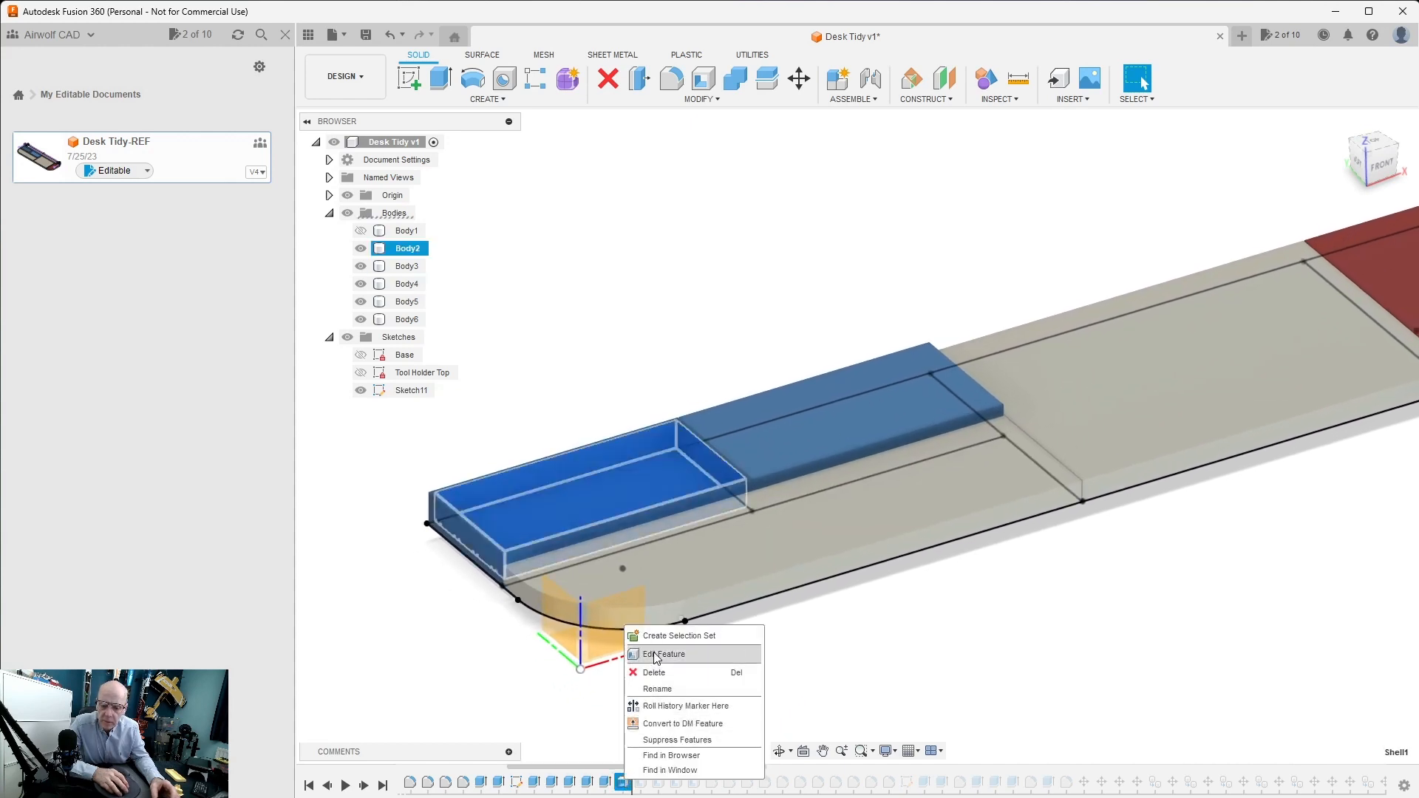
- Confirm the front tray's shell at 2 mm inside thickness, direction Inside
{"action": "left_click", "coordinate": [666, 655]}
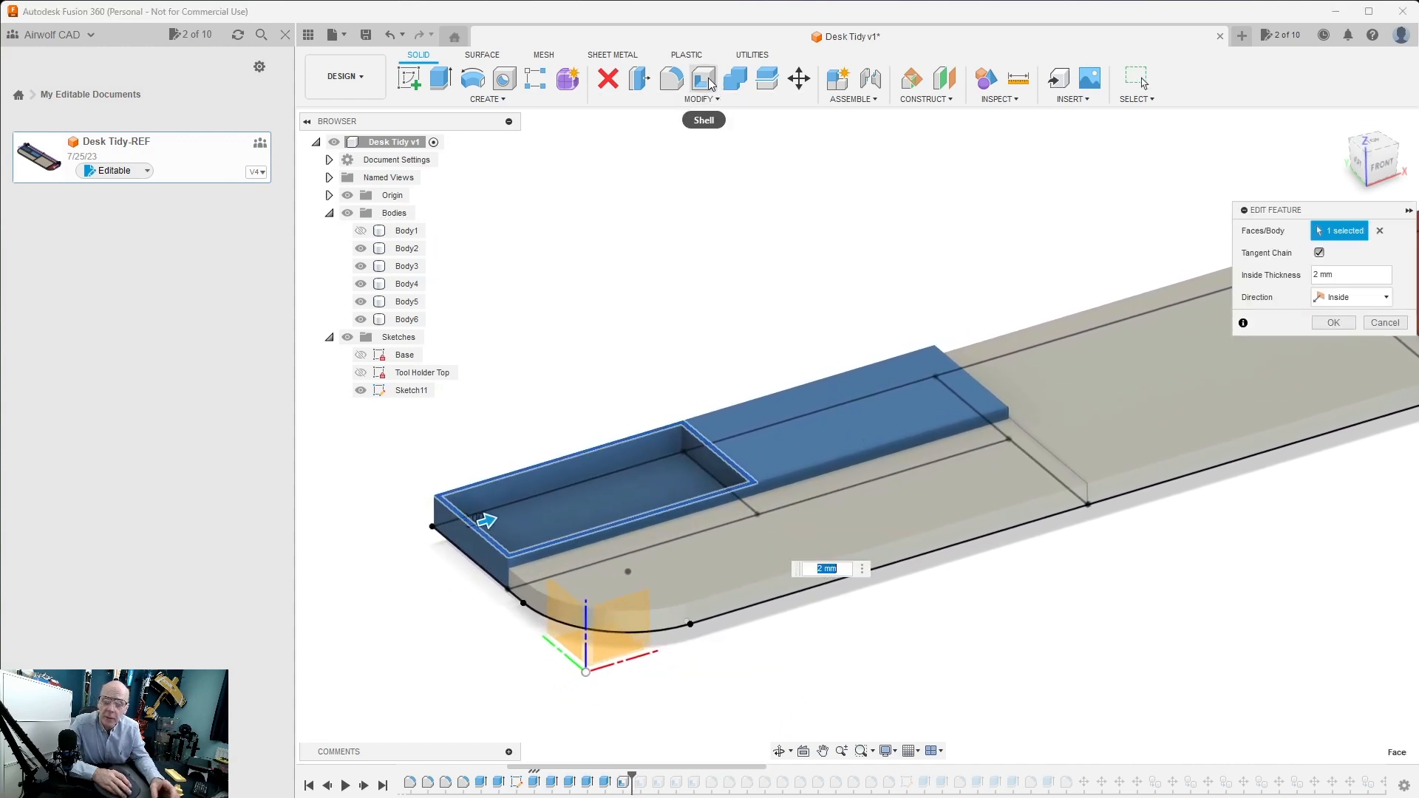
{"action": "mouse_move", "coordinate": [704, 80]}
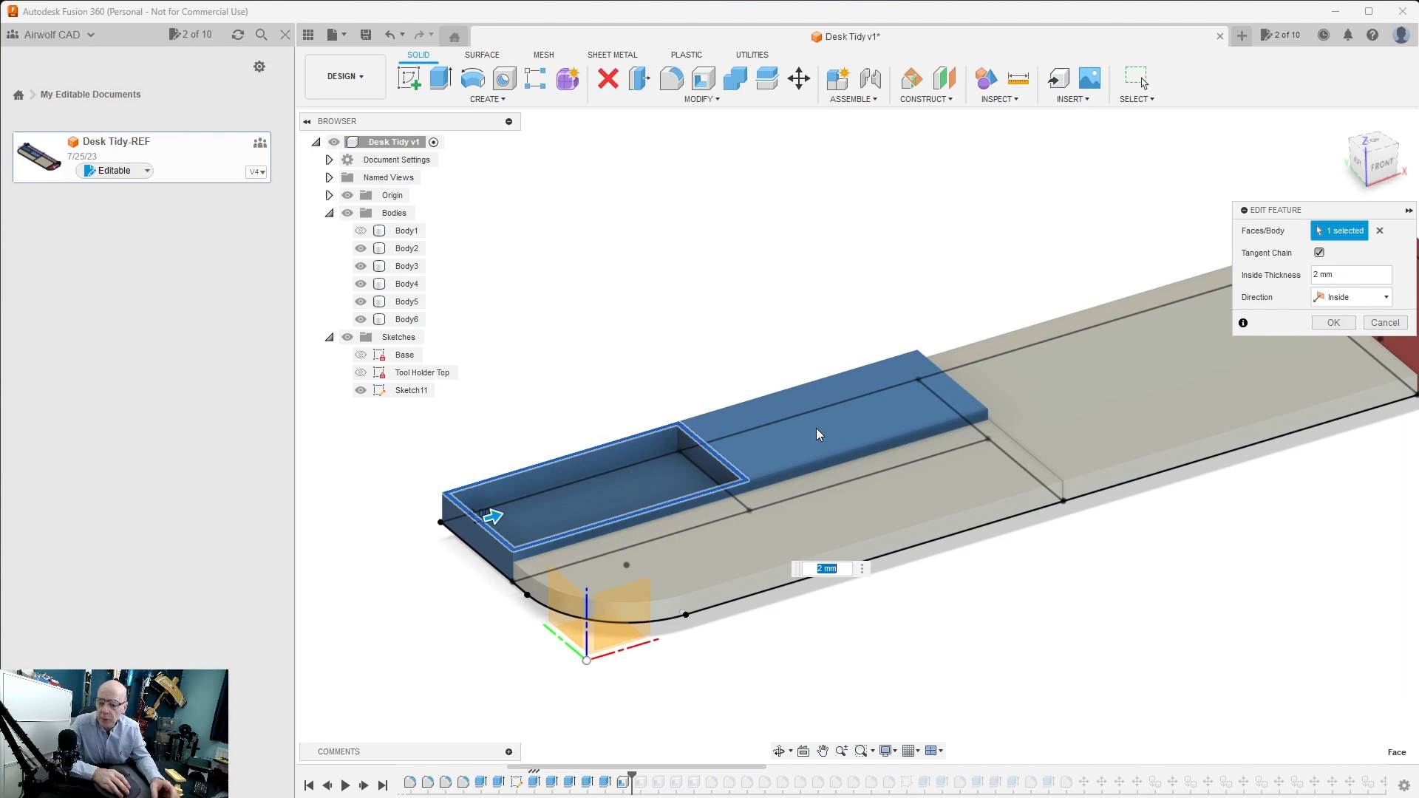
{"action": "mouse_move", "coordinate": [874, 426]}
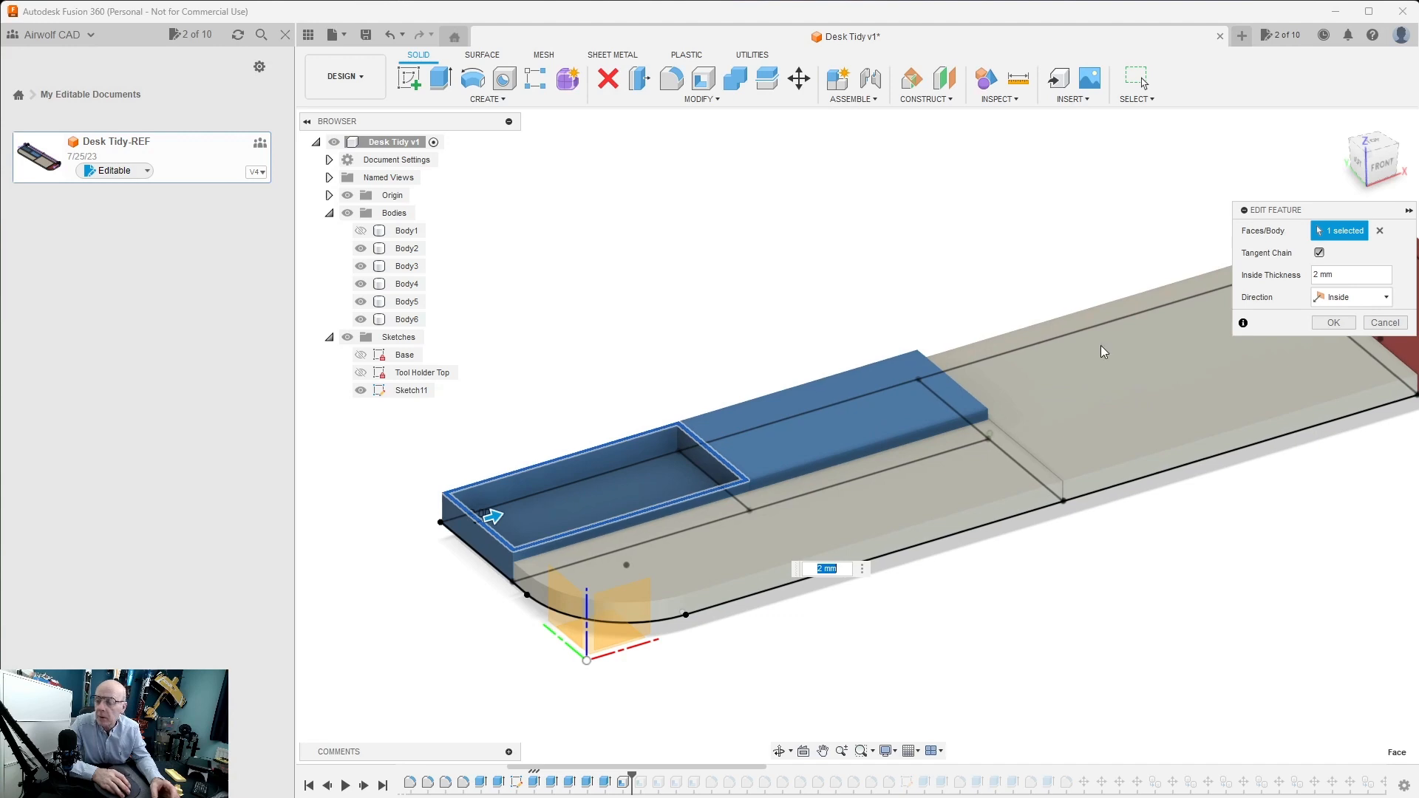
{"action": "left_click", "coordinate": [1348, 275]}
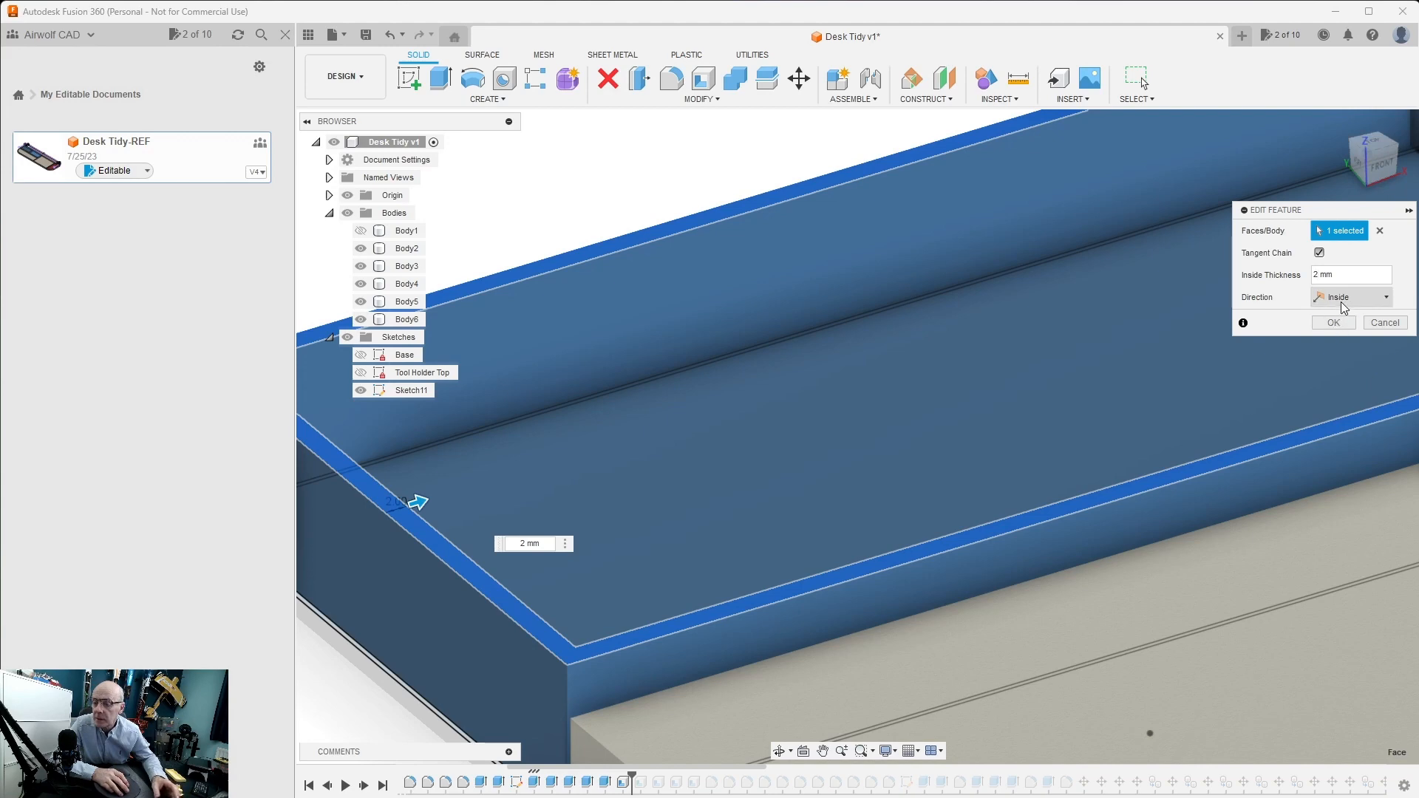
{"action": "left_click", "coordinate": [1332, 322]}
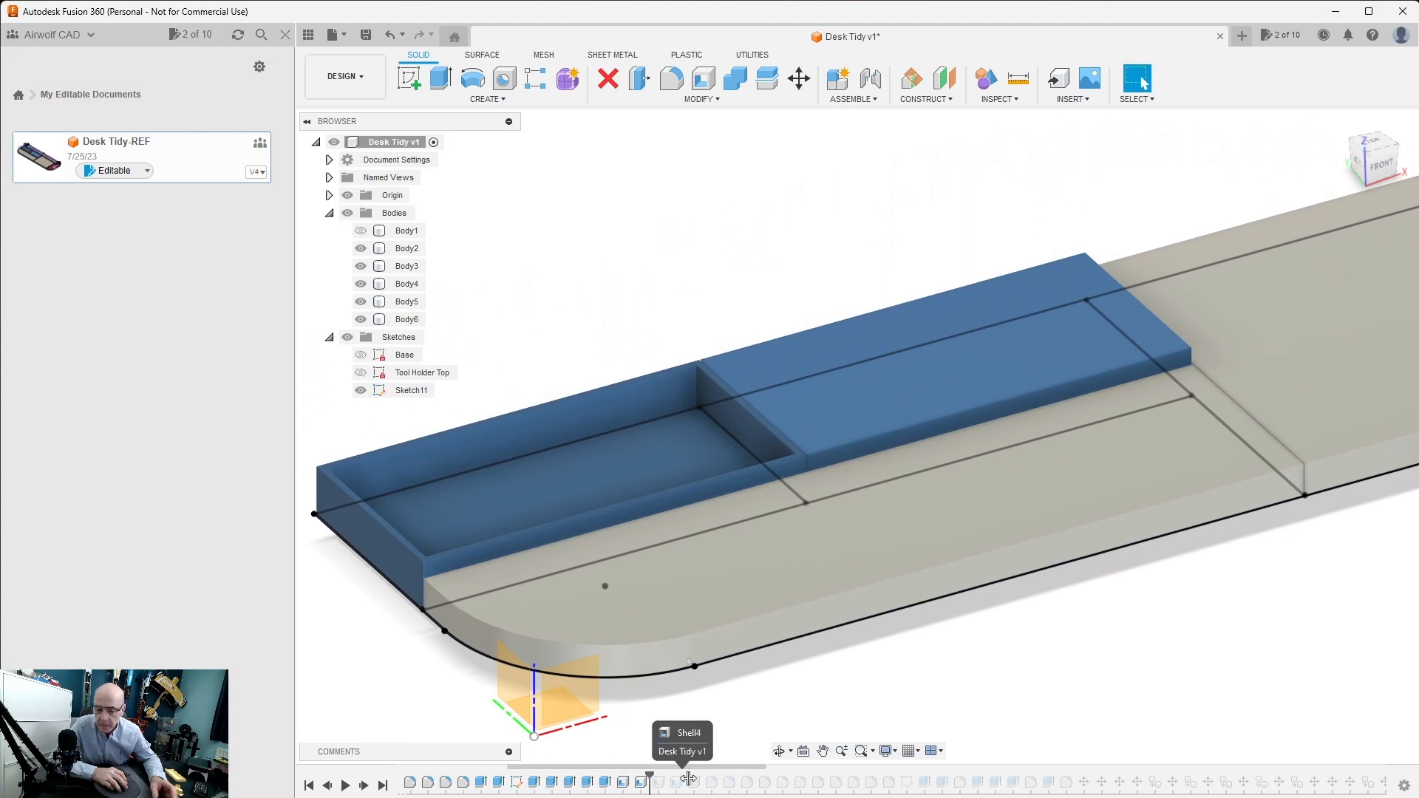
- Roll the timeline marker forward to replay the remaining tray features
{"action": "left_click_drag", "start_coordinate": [647, 781], "coordinate": [738, 781]}
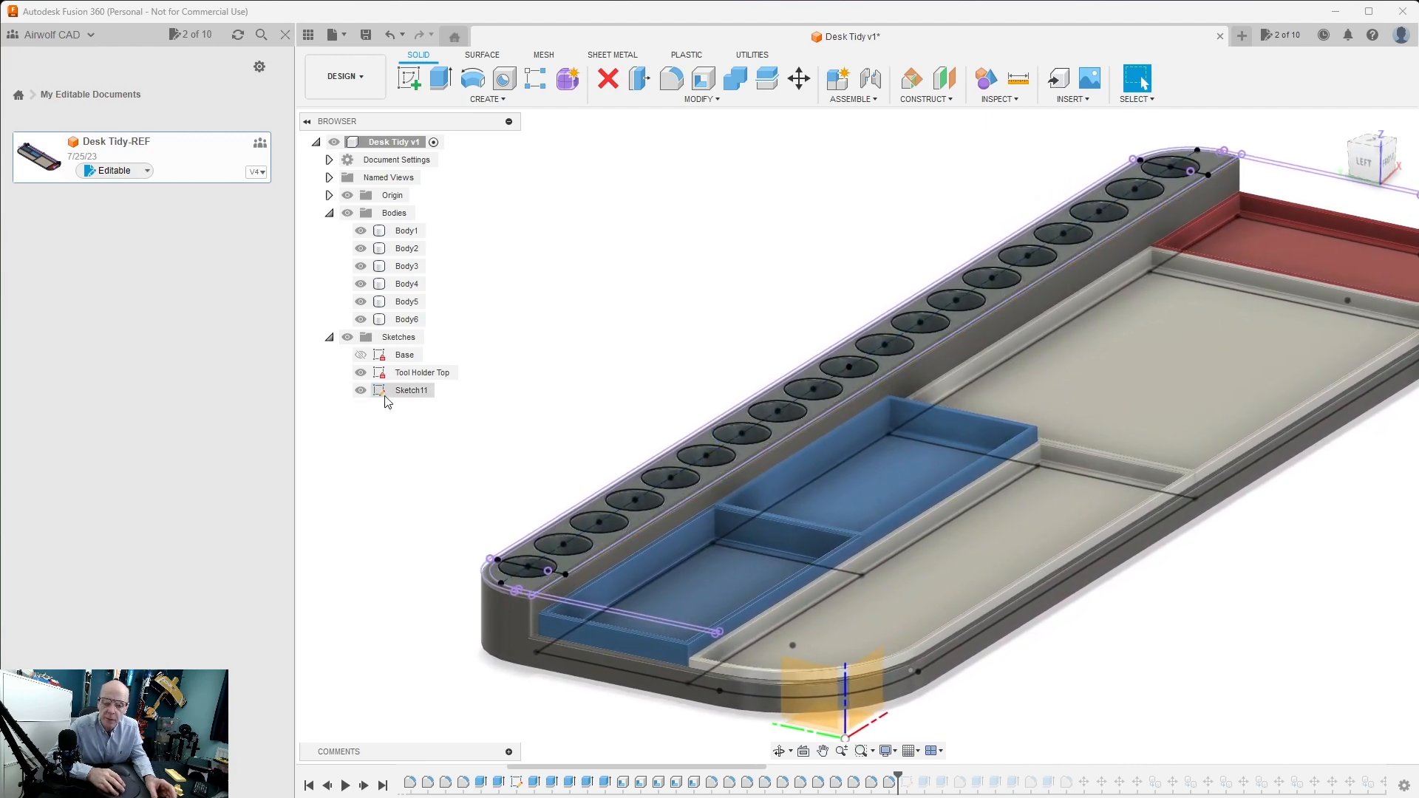
- Hide Sketch11 and the red tray, show Tool Holder Top and start editing it
{"action": "left_click", "coordinate": [361, 390]}
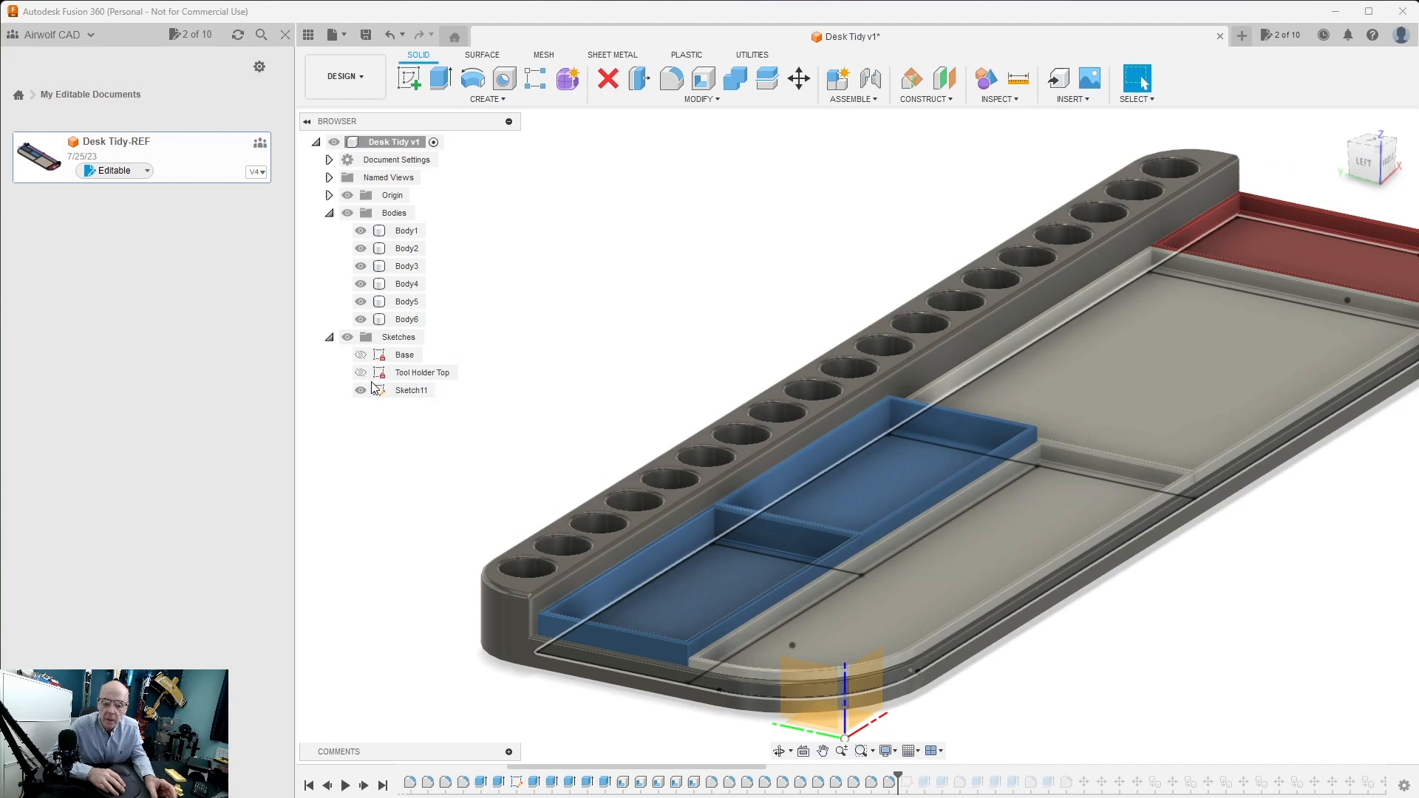
{"action": "left_click", "coordinate": [361, 390]}
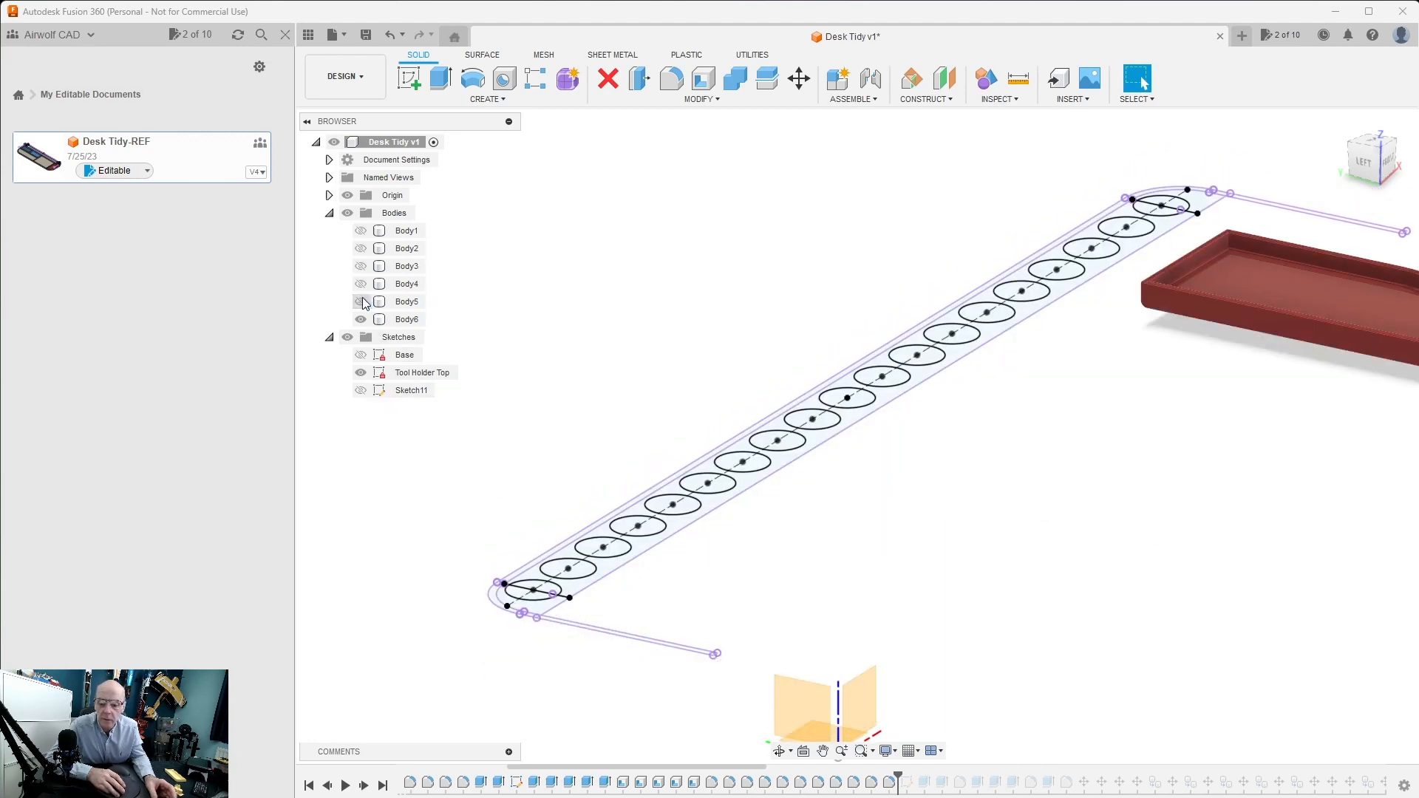
{"action": "left_click", "coordinate": [406, 320]}
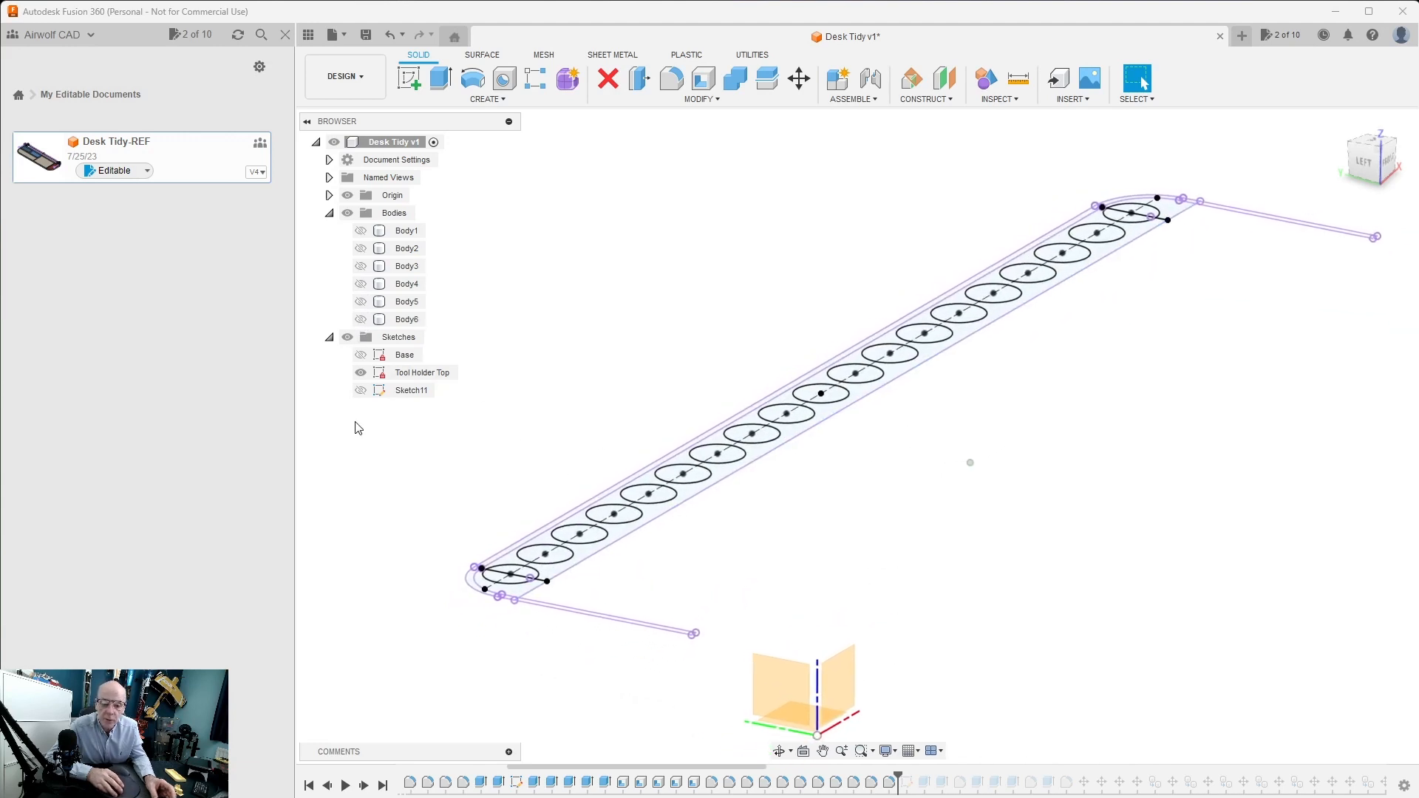
{"action": "right_click", "coordinate": [421, 373]}
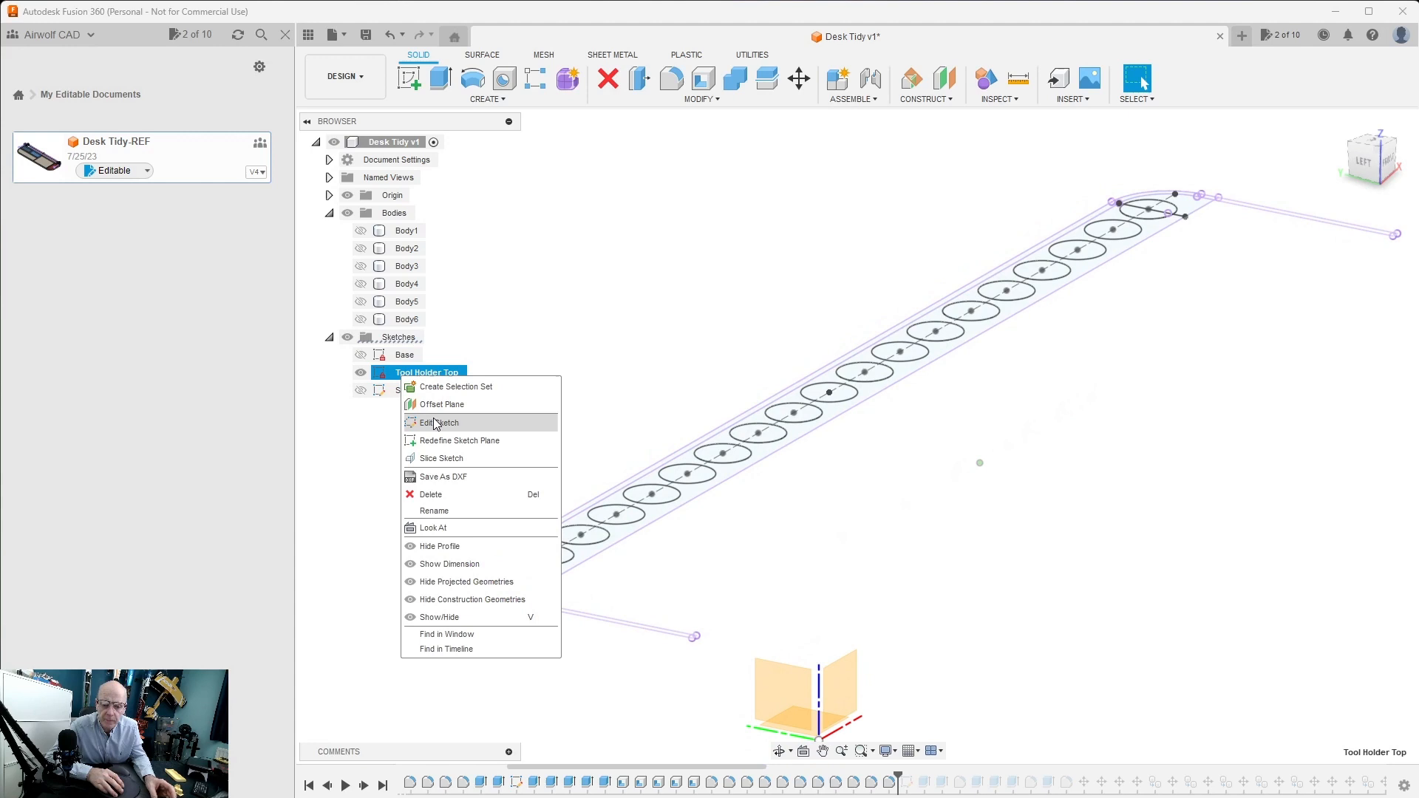
{"action": "left_click", "coordinate": [441, 423]}
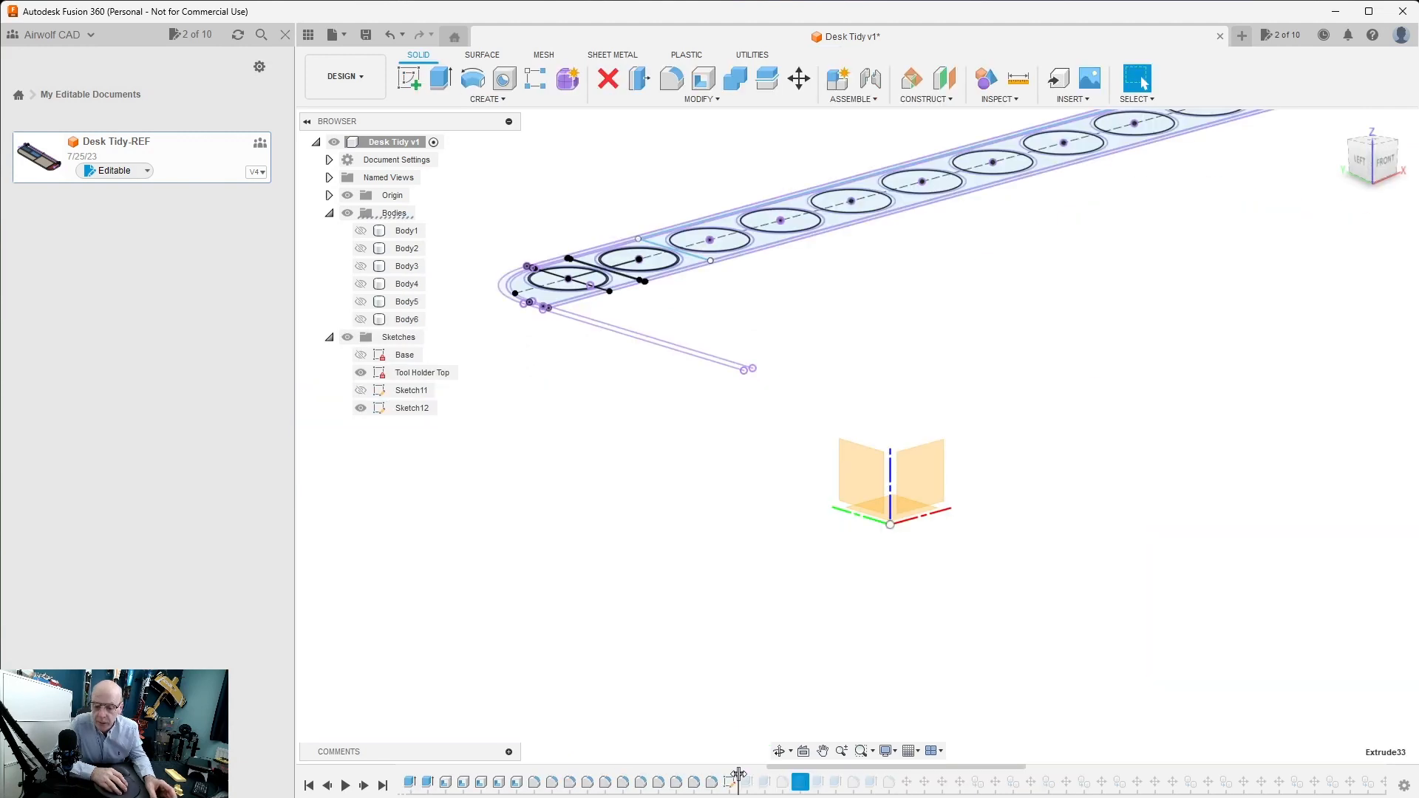
{"action": "mouse_move", "coordinate": [769, 776]}
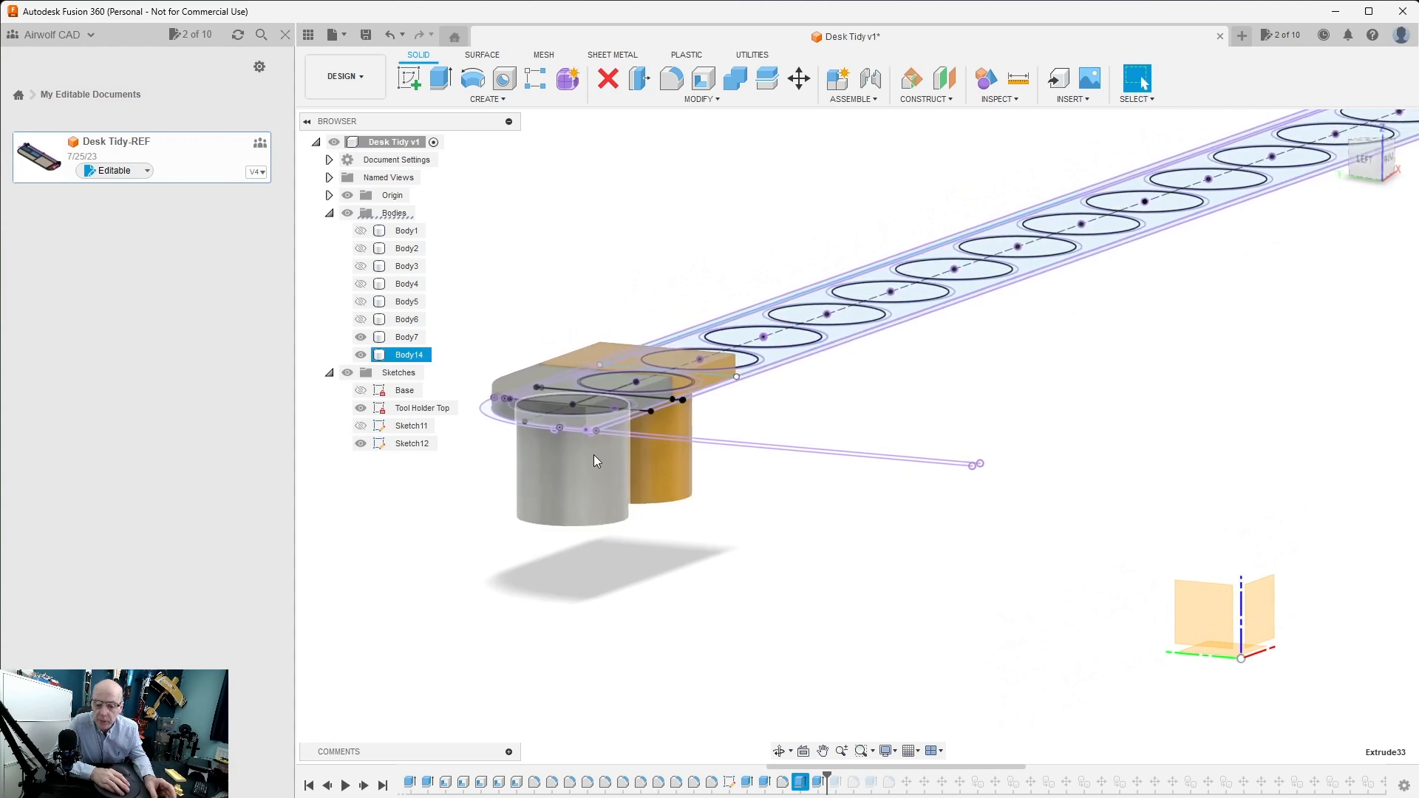
- Bring up the 0.96 mm join cap extrusion on the first inserts for editing
{"action": "left_click", "coordinate": [580, 470]}
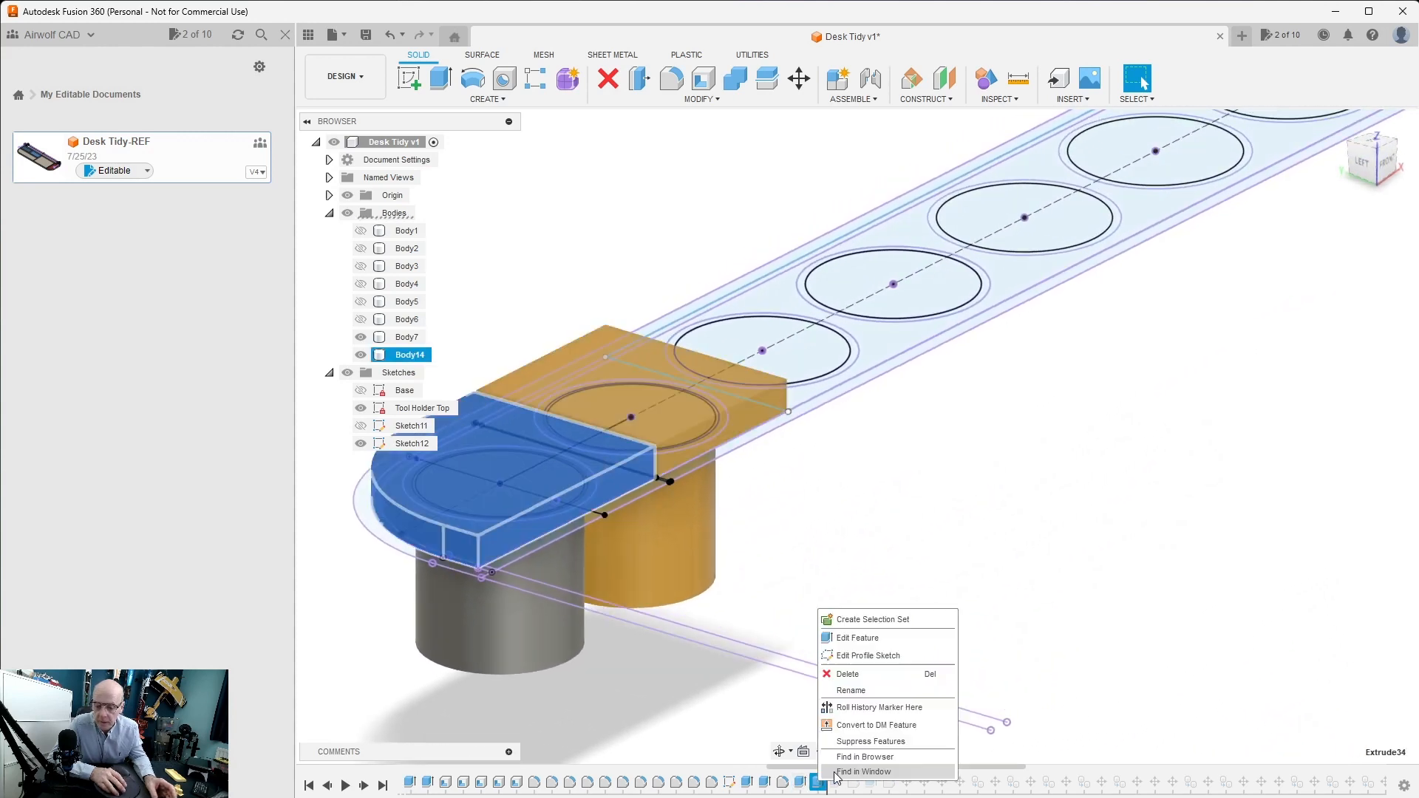
{"action": "left_click", "coordinate": [853, 637]}
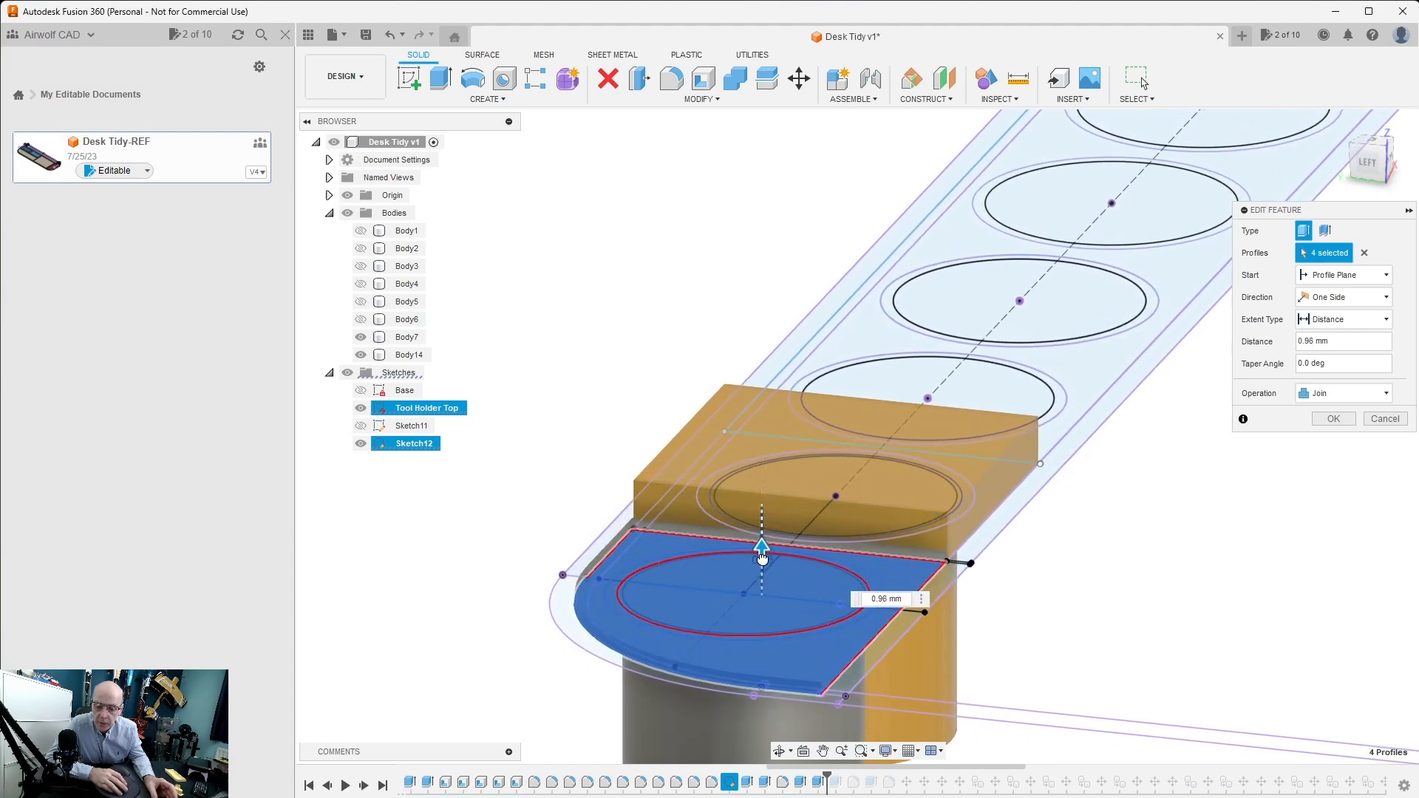
- Set the insert cap height by dragging the extrude distance arrow and confirm
{"action": "left_click_drag", "start_coordinate": [761, 545], "coordinate": [761, 367]}
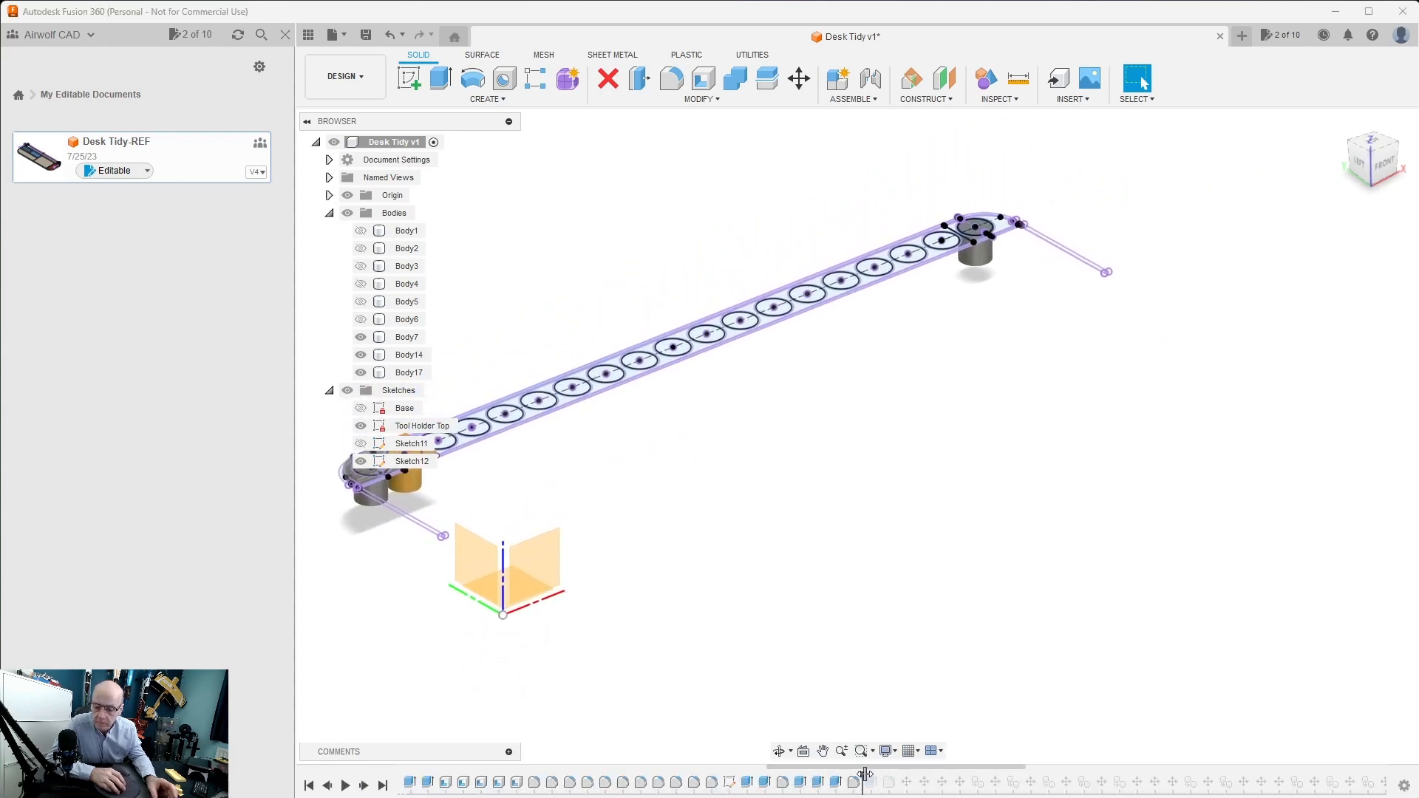
{"action": "mouse_move", "coordinate": [941, 776]}
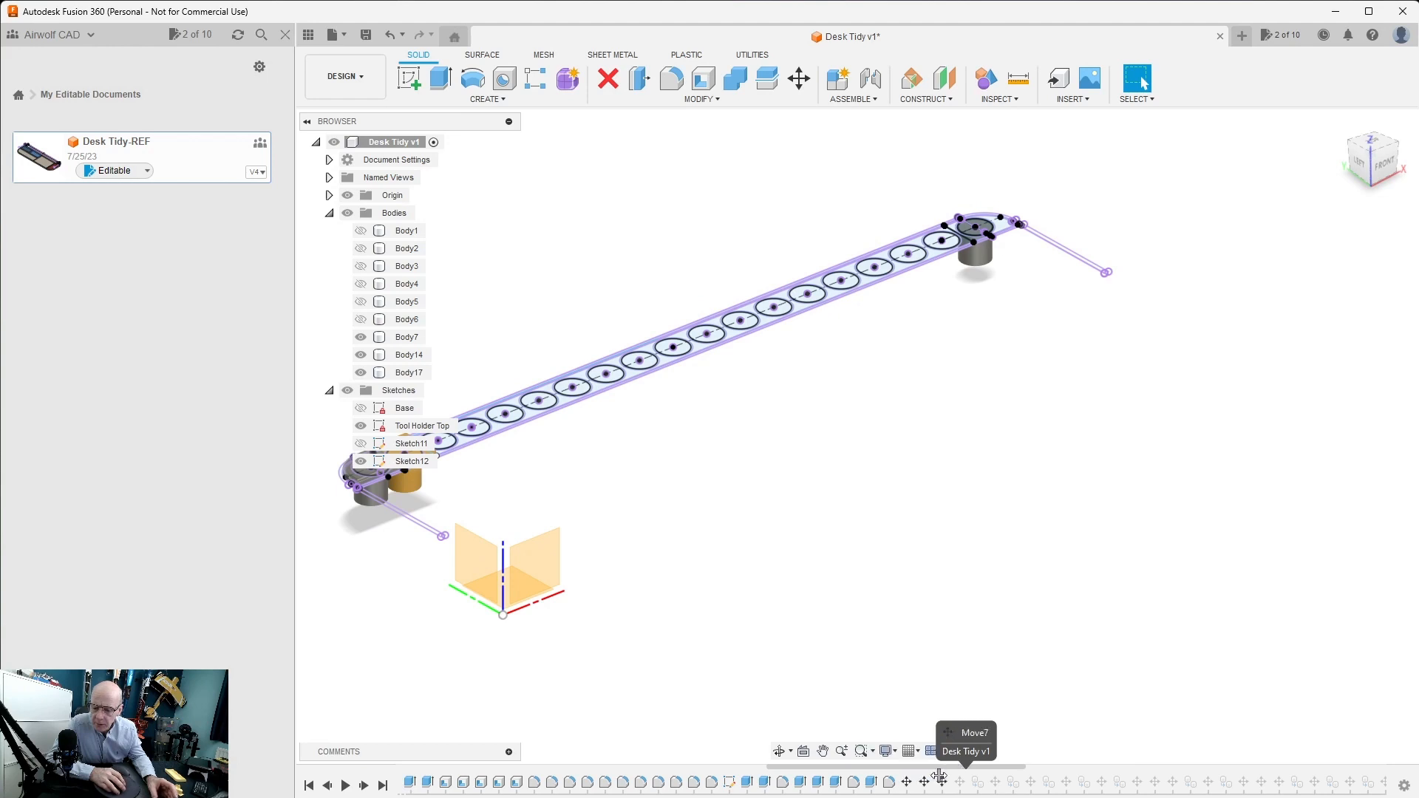
{"action": "mouse_move", "coordinate": [896, 775]}
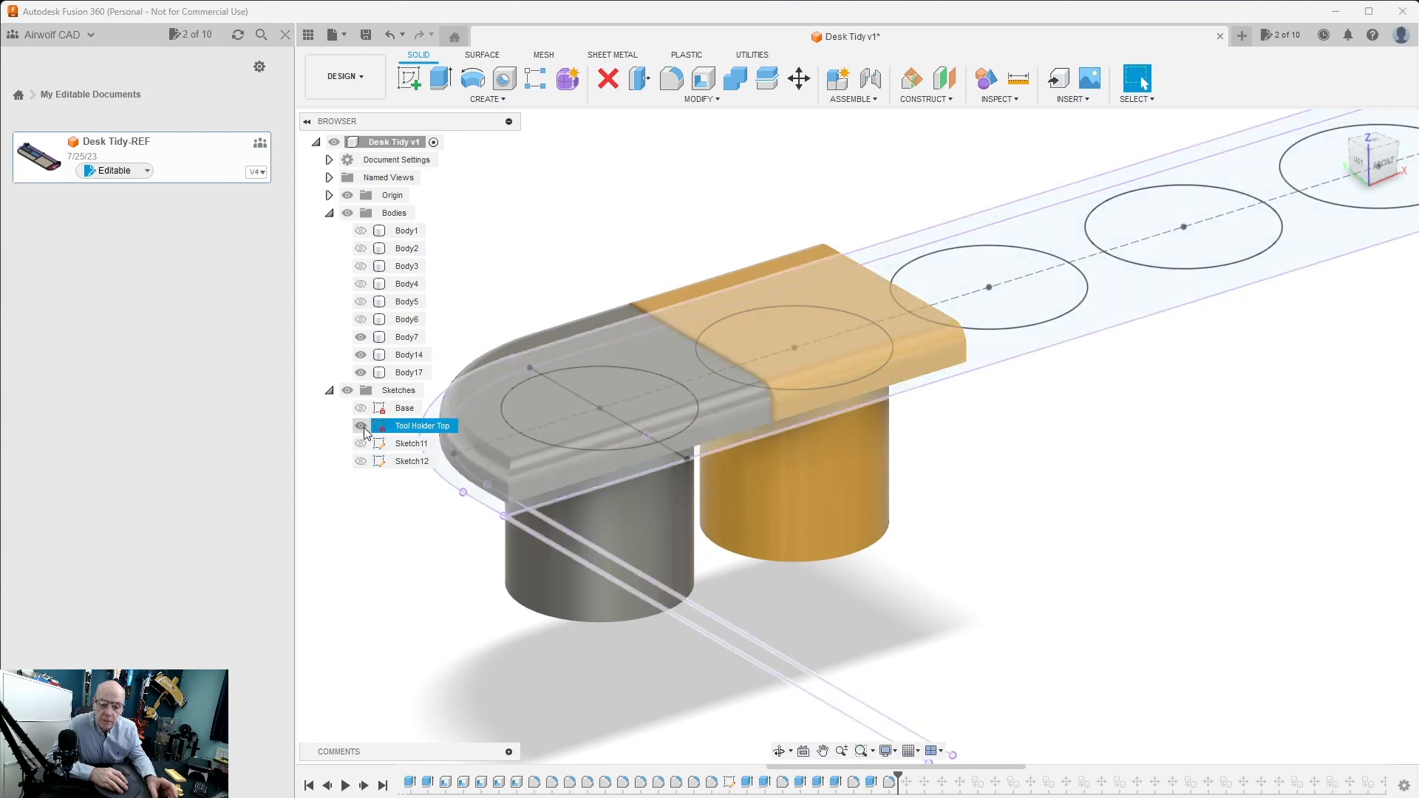
- Hide the Tool Holder Top sketch once inserts Body18–Body33 fill the strip
{"action": "left_click", "coordinate": [361, 426]}
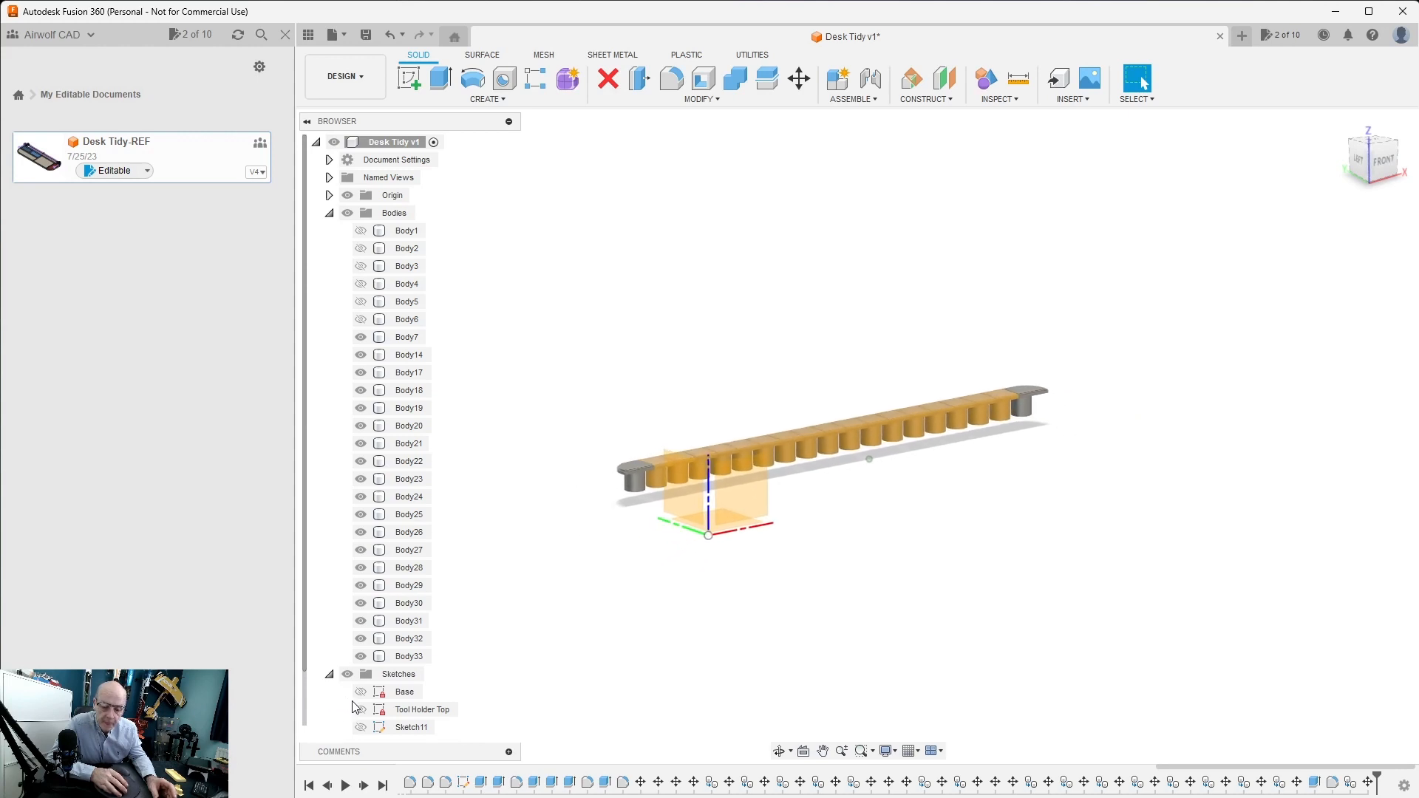
- Show the Base sketch, Body1 and the tray bodies so the whole desk tidy is visible
{"action": "left_click", "coordinate": [361, 691]}
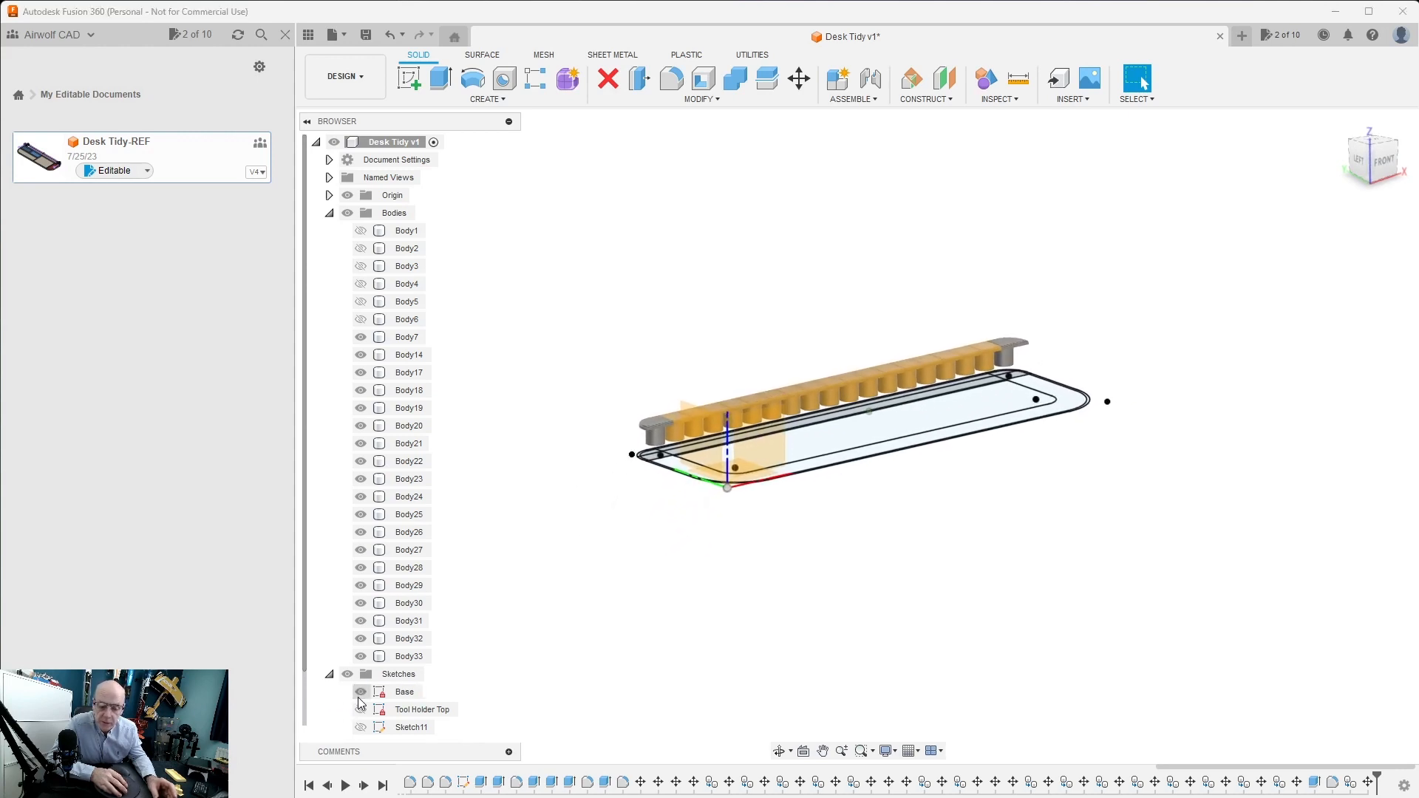
{"action": "left_click", "coordinate": [360, 231]}
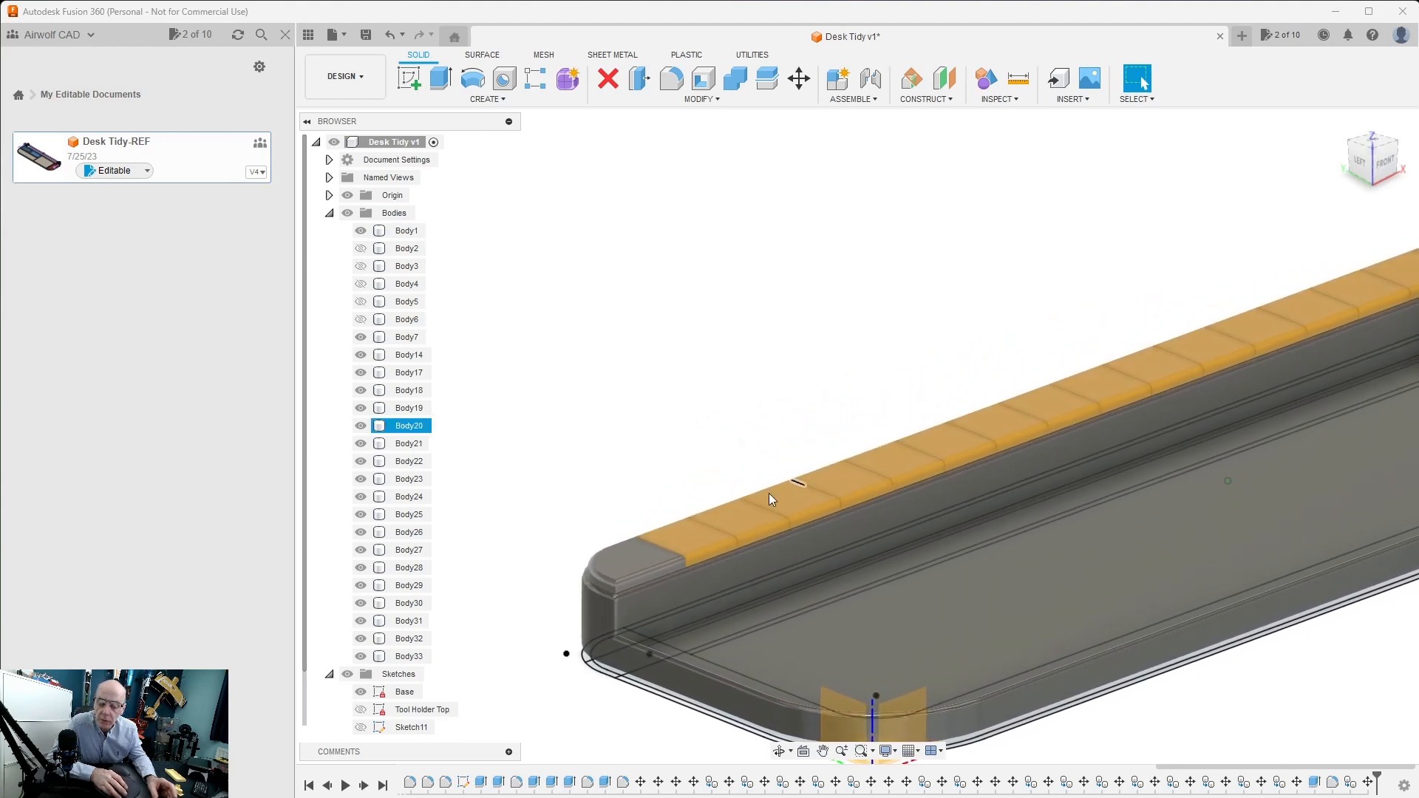
{"action": "left_click", "coordinate": [701, 529]}
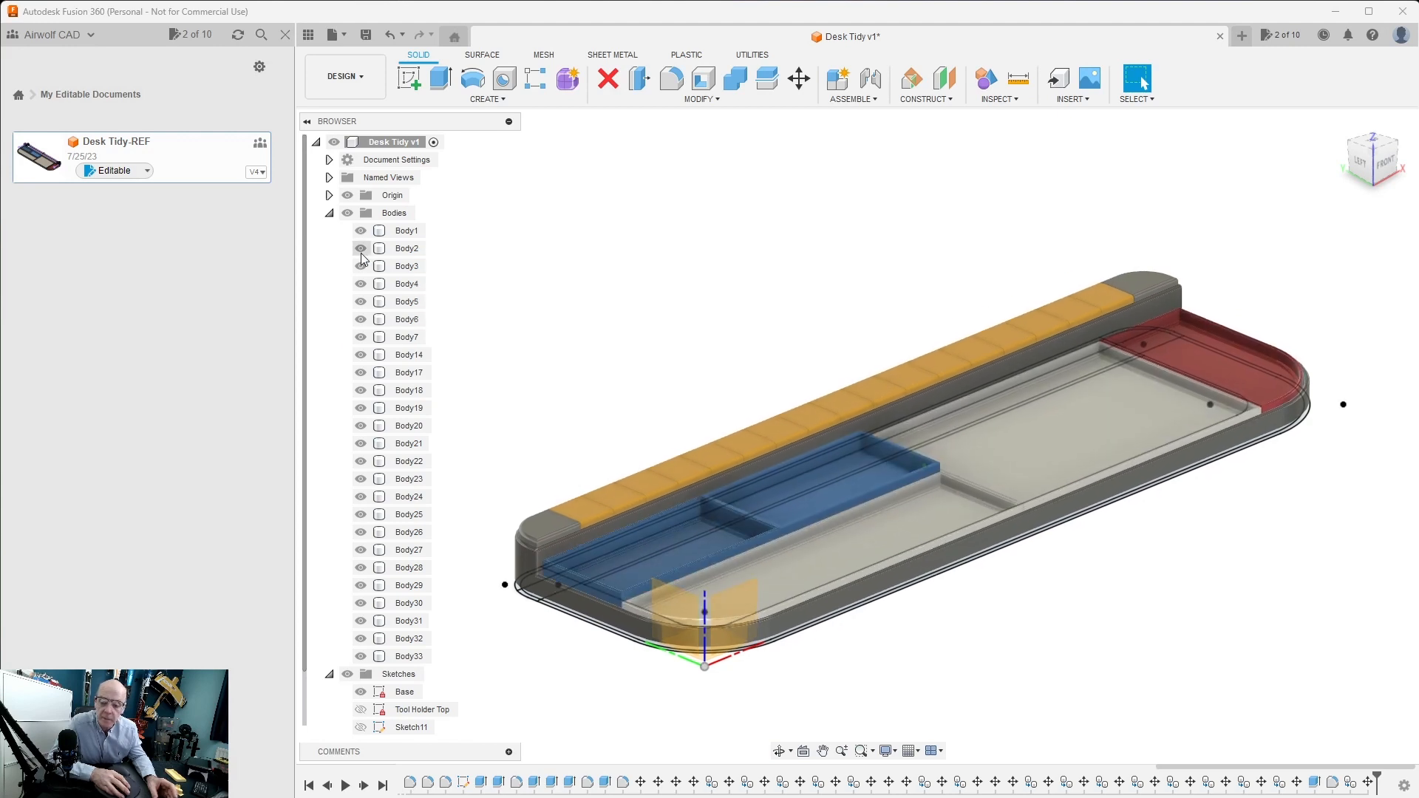
{"action": "left_click", "coordinate": [408, 408]}
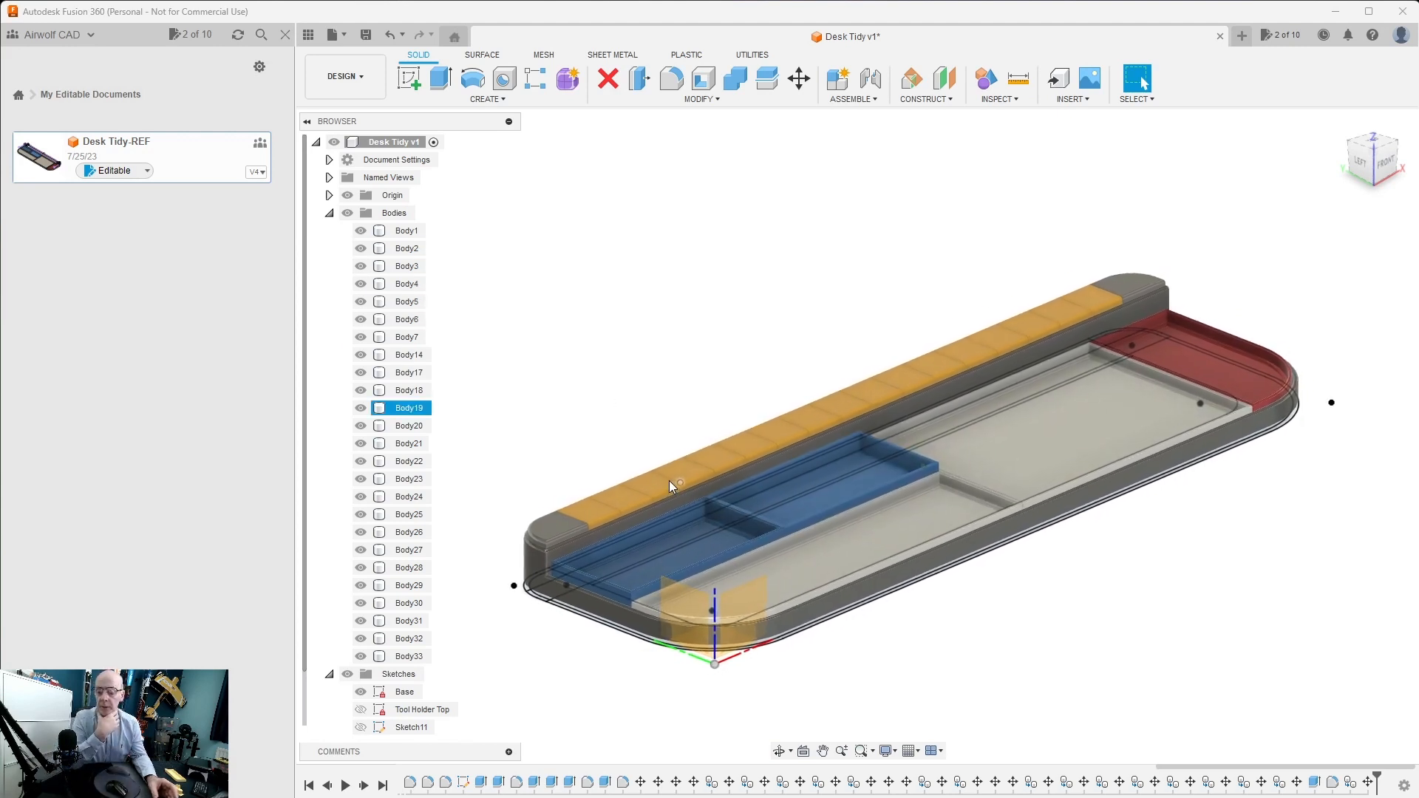